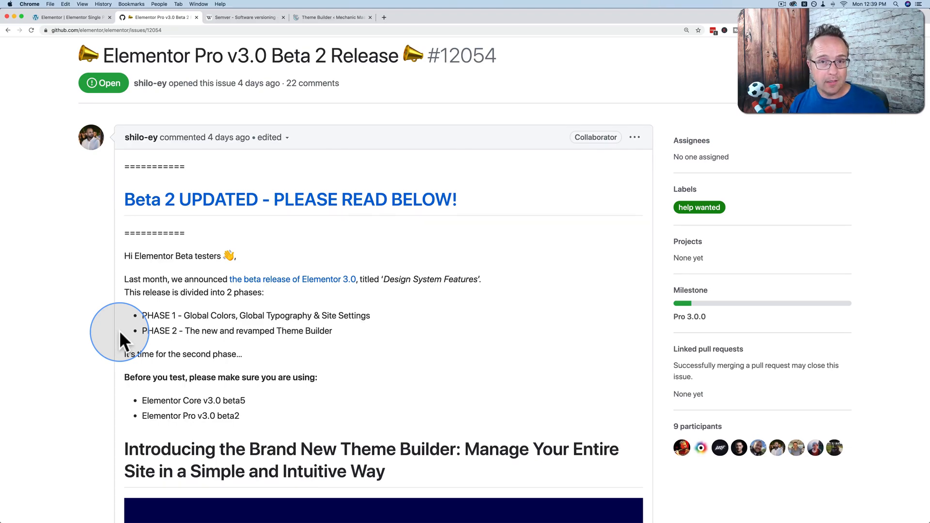
Scroll through the Elementor Pro v3.0 Beta 2 Release issue, back to its PHASE 1/PHASE 2 opening
scroll(down, 3)
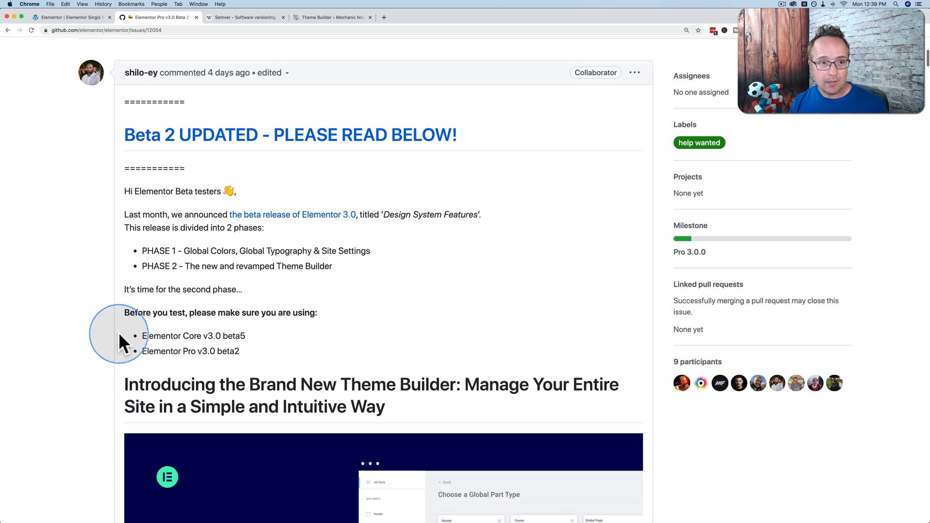
scroll(down, 3)
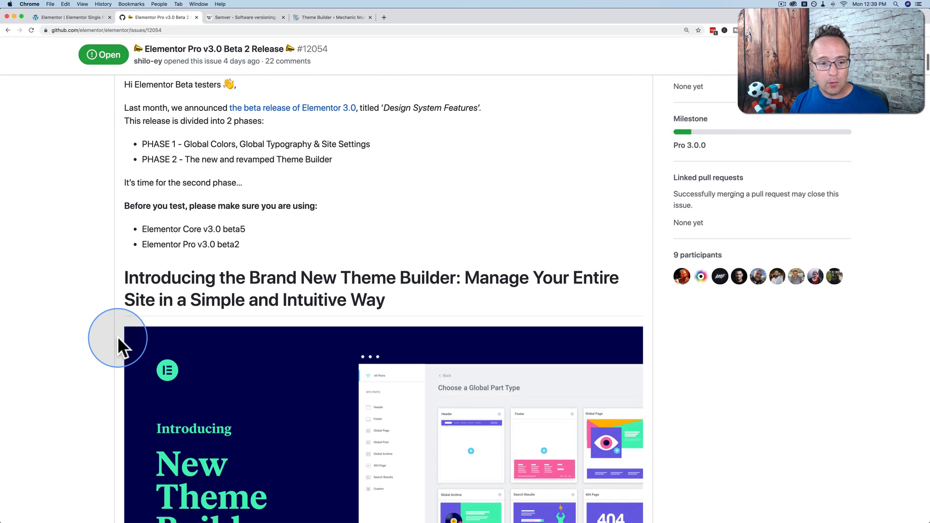
scroll(down, 3)
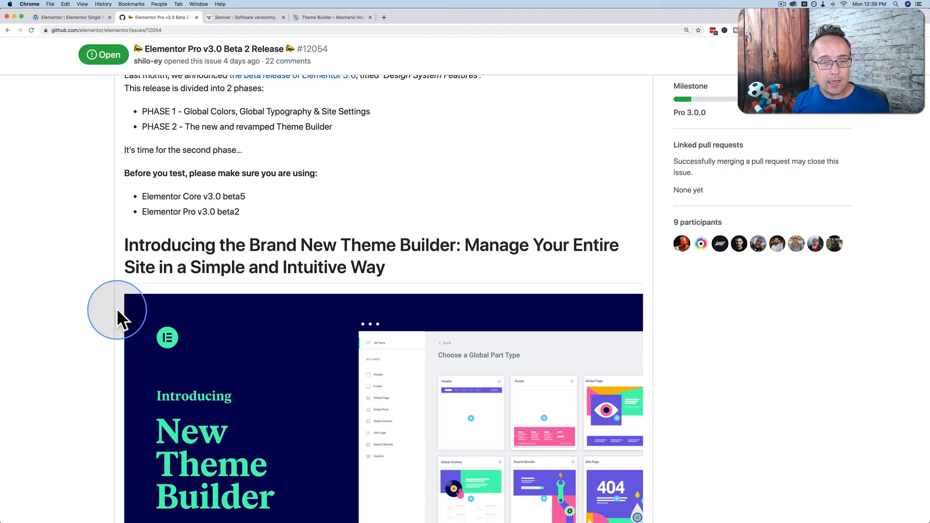
mouse_move(837, 427)
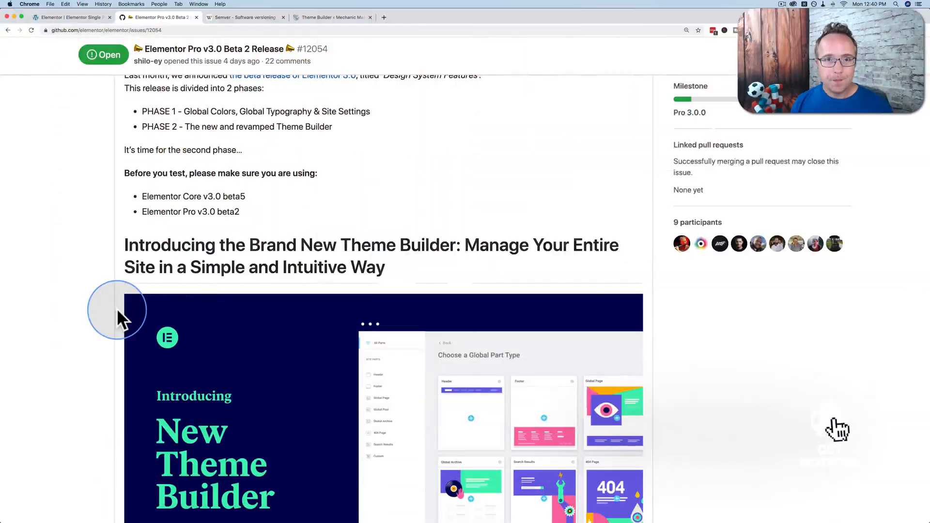
scroll(up, 3)
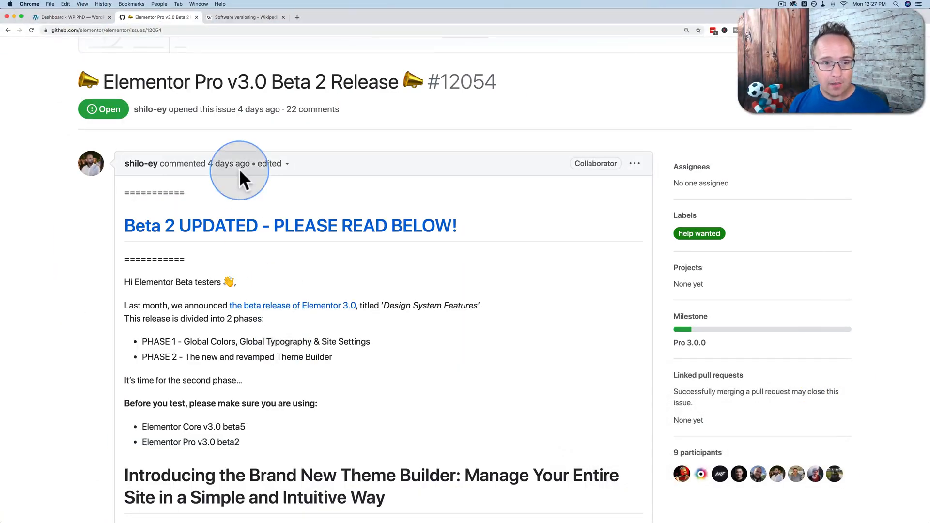
mouse_move(174, 113)
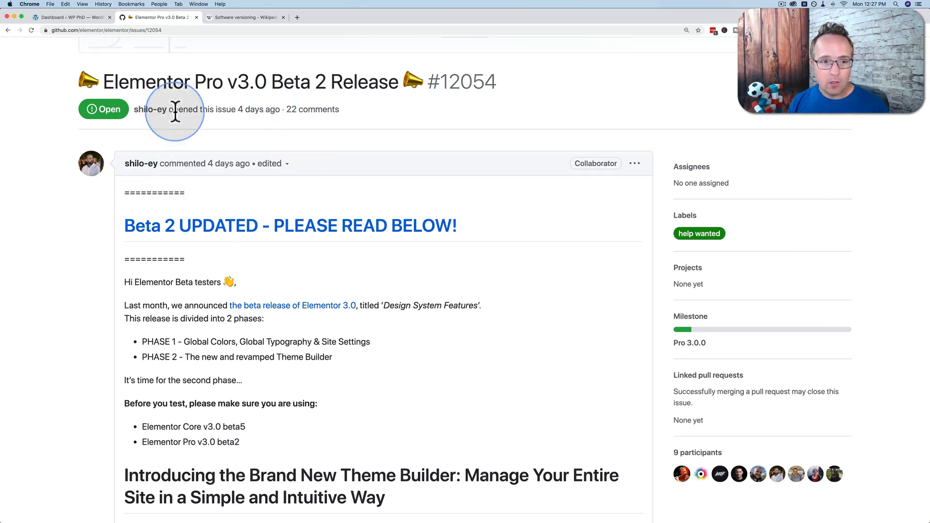
mouse_move(353, 87)
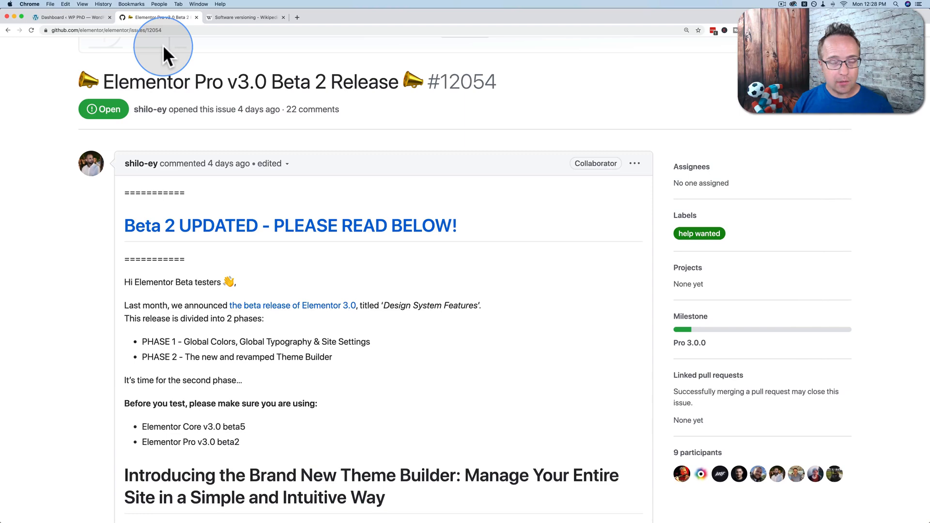
scroll(down, 3)
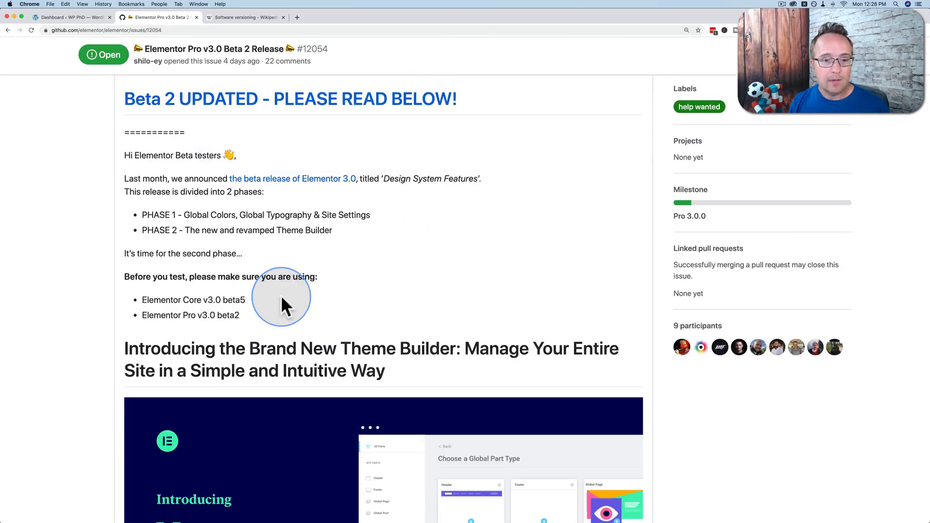
mouse_move(186, 225)
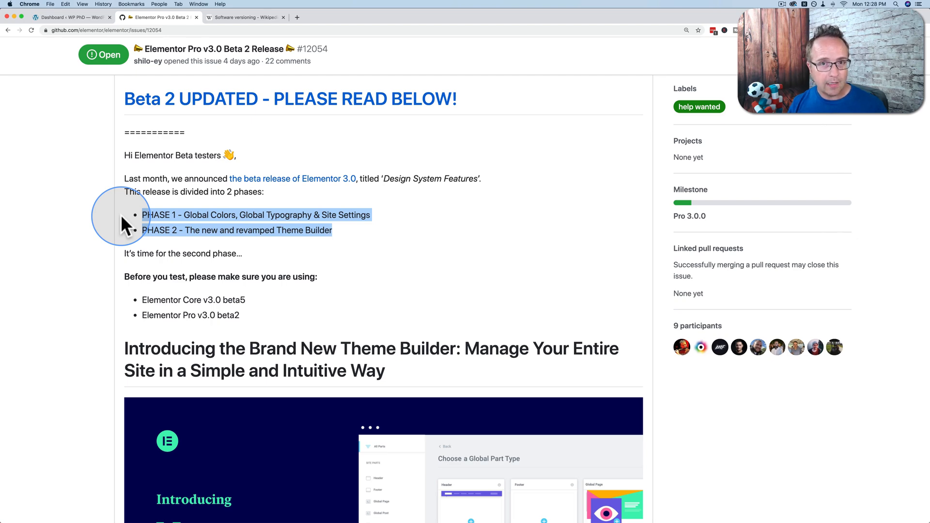
Switch to the Software versioning article and enlarge the 4.2.1 major-minor-patch diagram
click(243, 16)
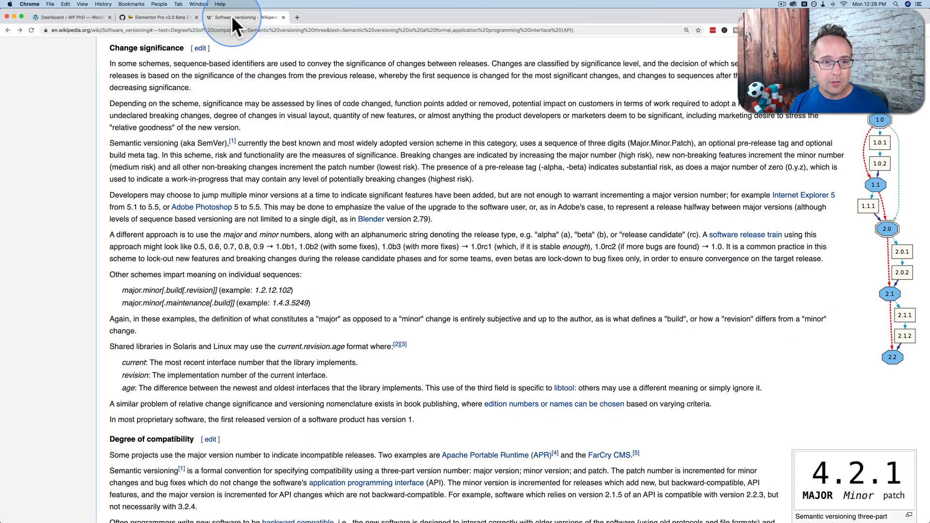
scroll(up, 3)
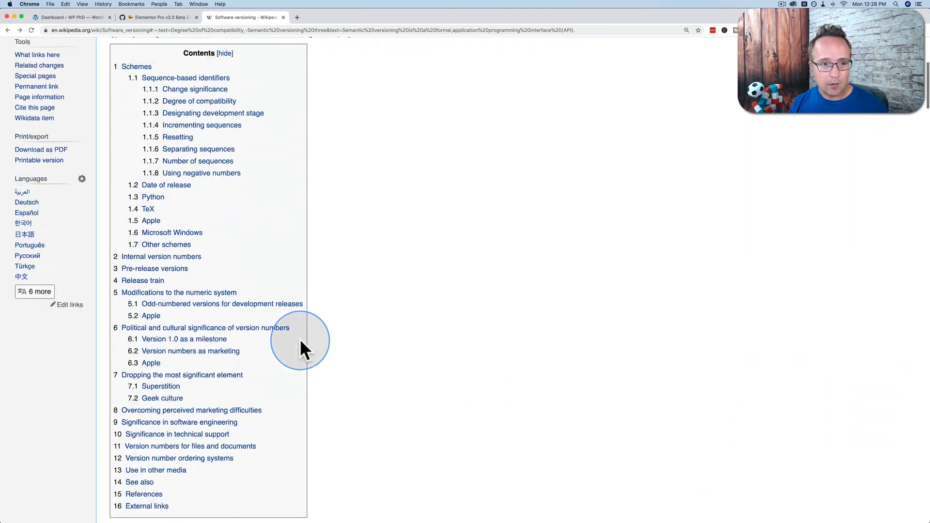
scroll(up, 3)
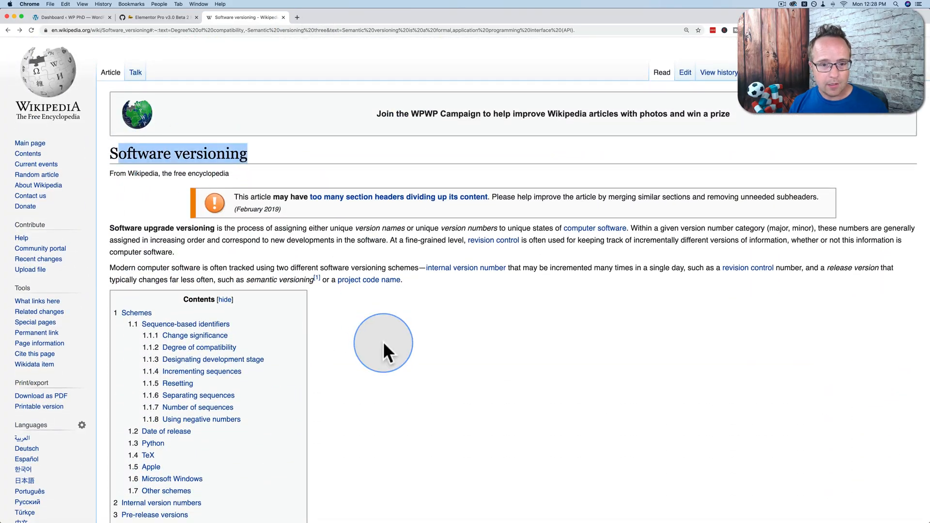
scroll(down, 3)
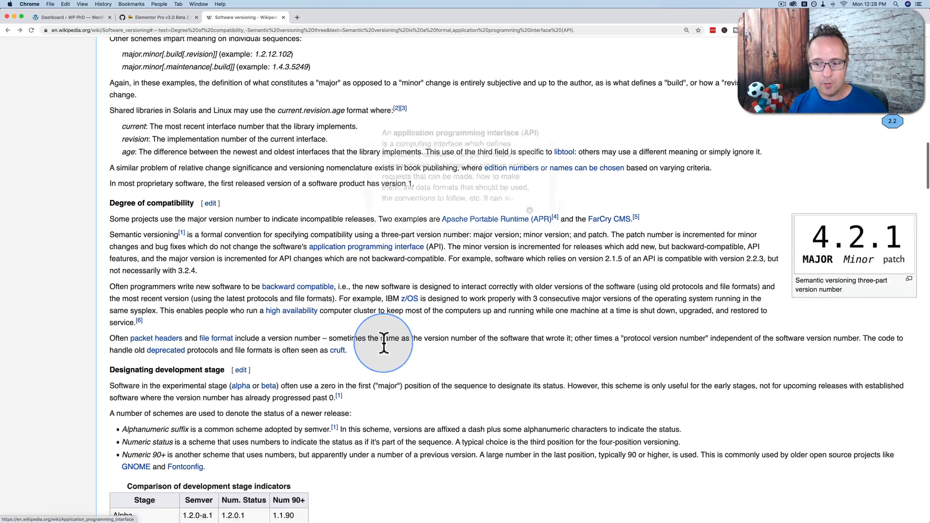
click(853, 244)
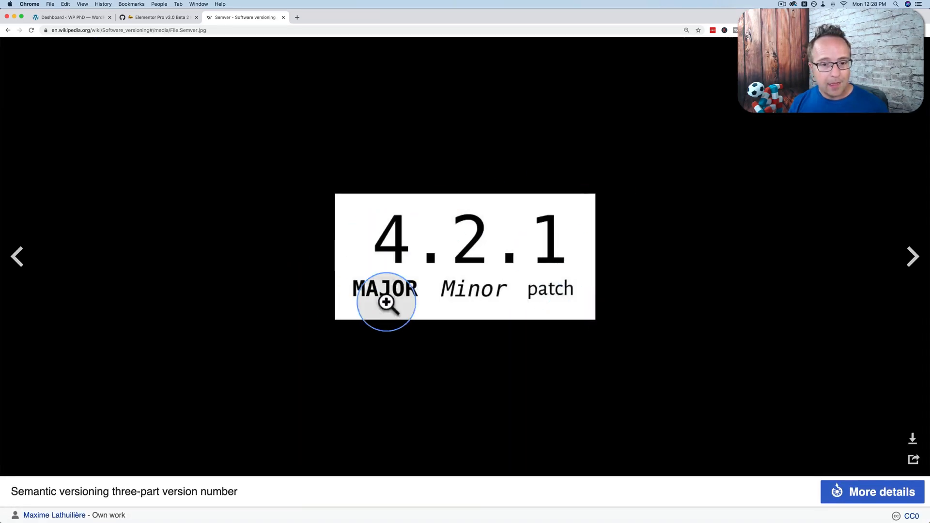
mouse_move(386, 263)
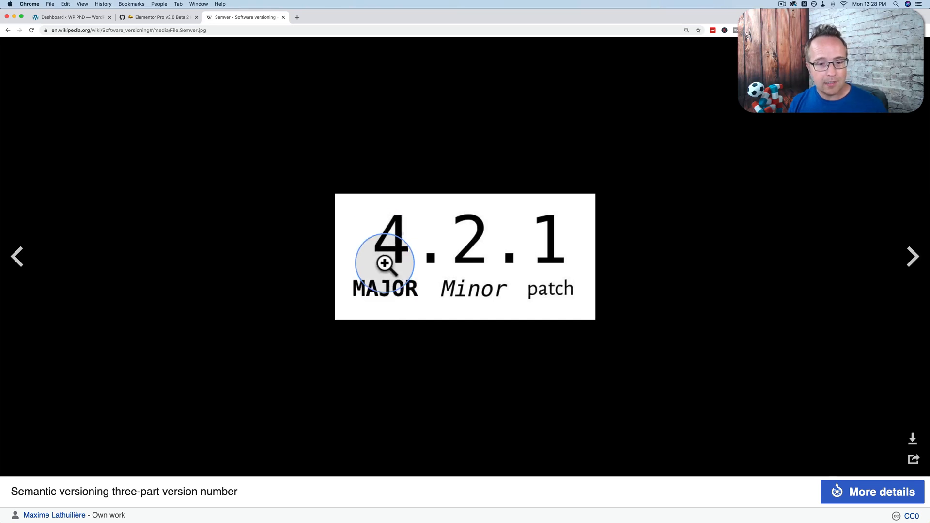
mouse_move(468, 228)
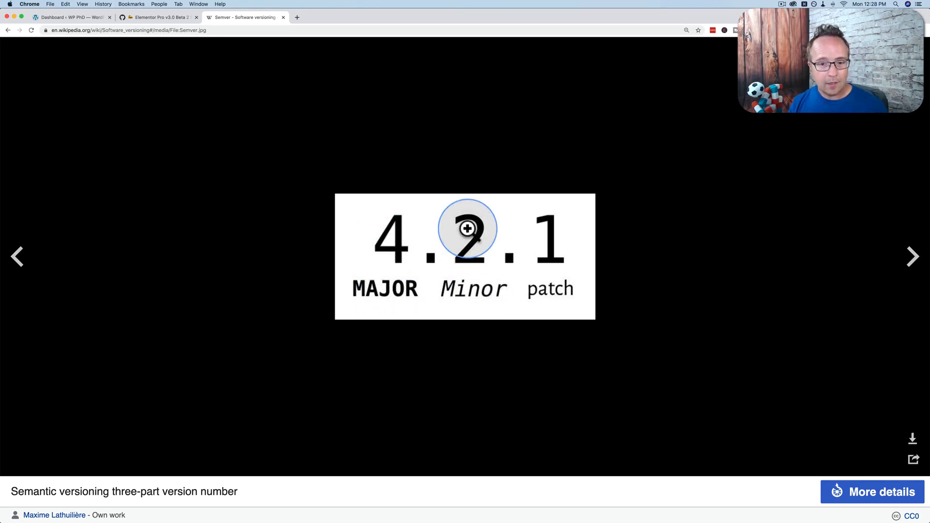
mouse_move(552, 193)
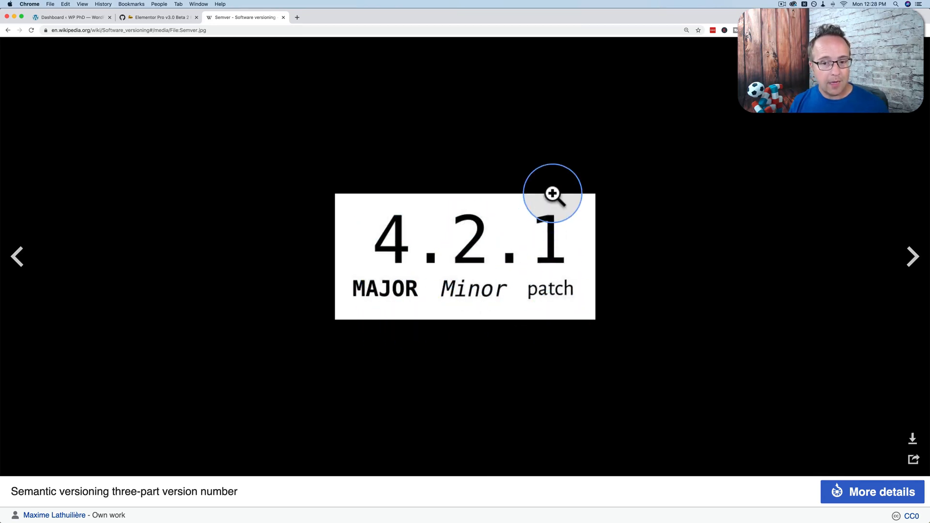
mouse_move(385, 316)
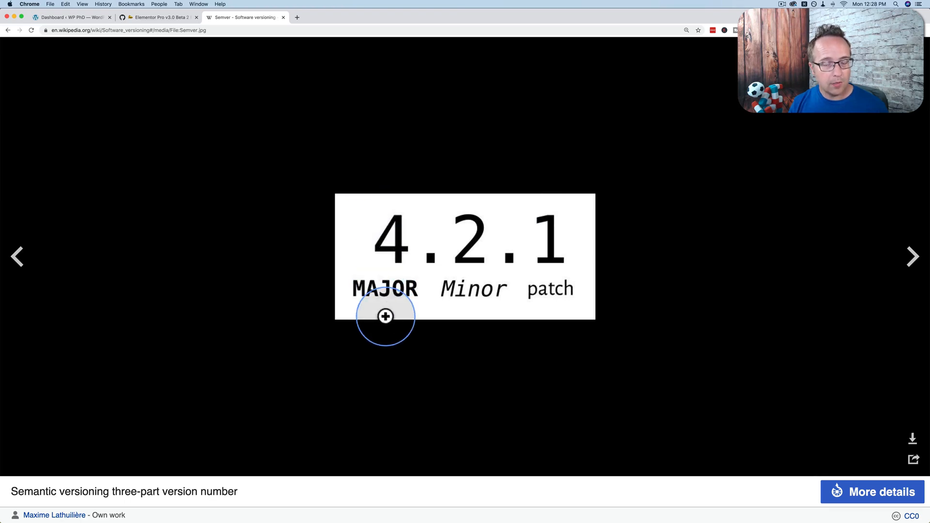
mouse_move(547, 283)
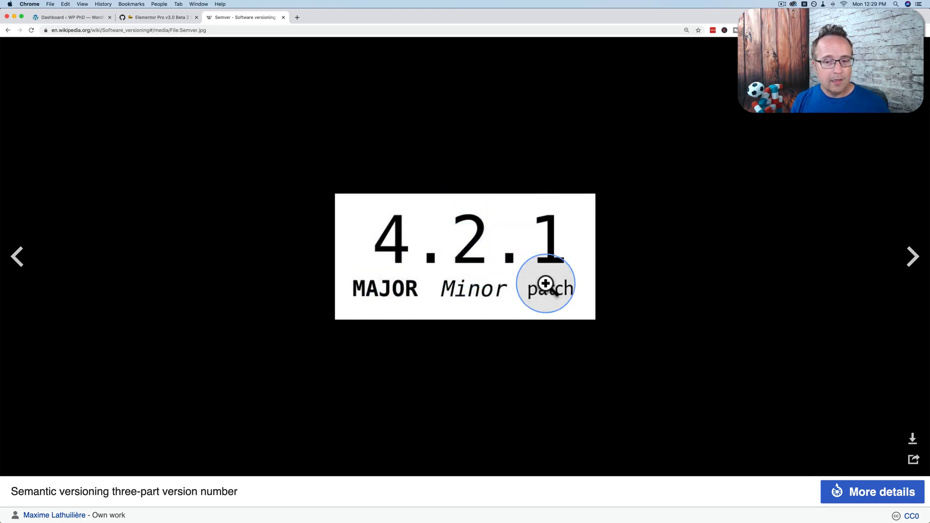
mouse_move(543, 259)
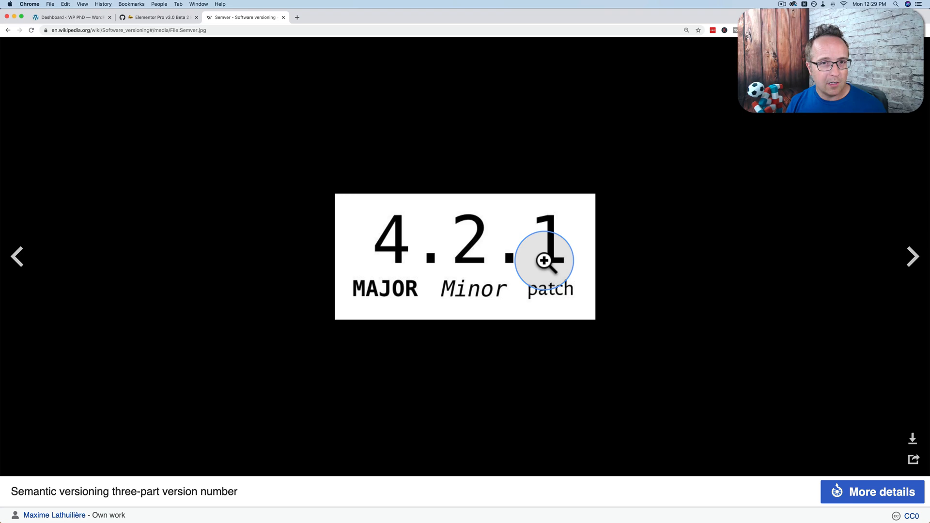
mouse_move(405, 333)
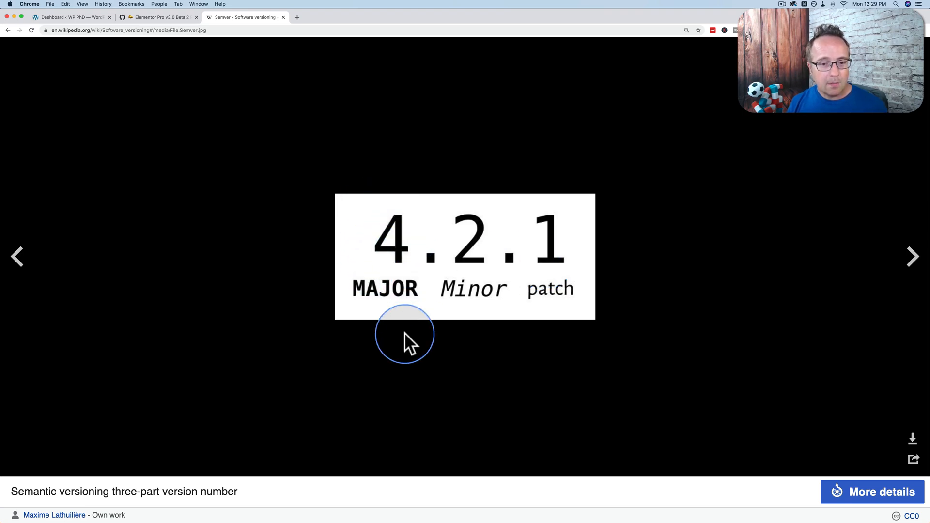
mouse_move(369, 266)
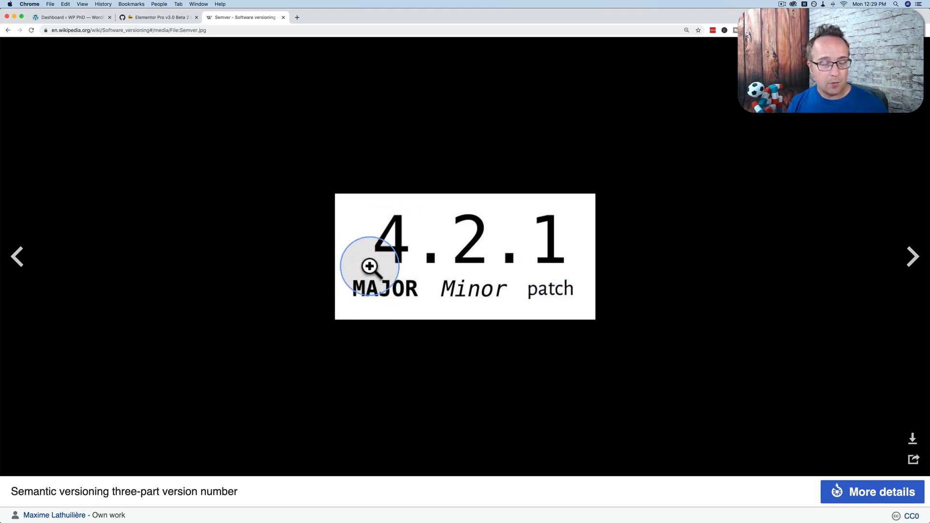
click(157, 16)
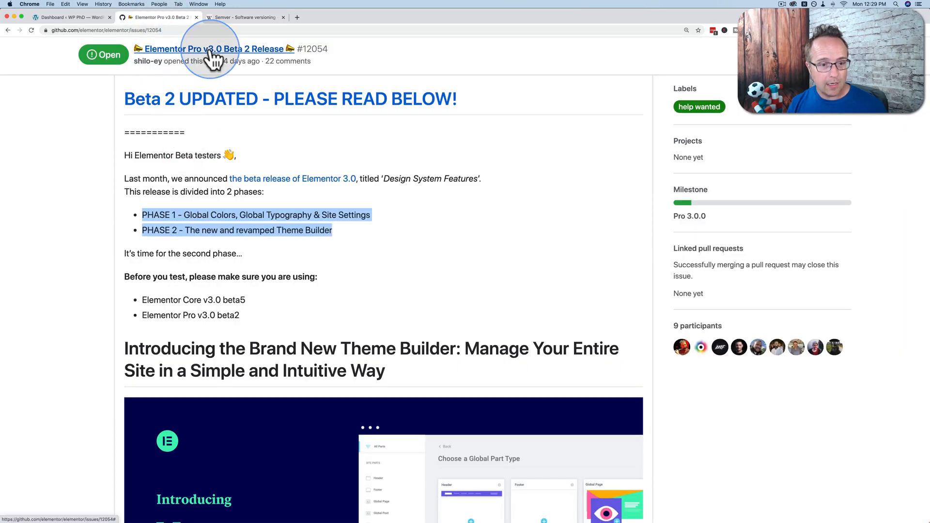
mouse_move(304, 215)
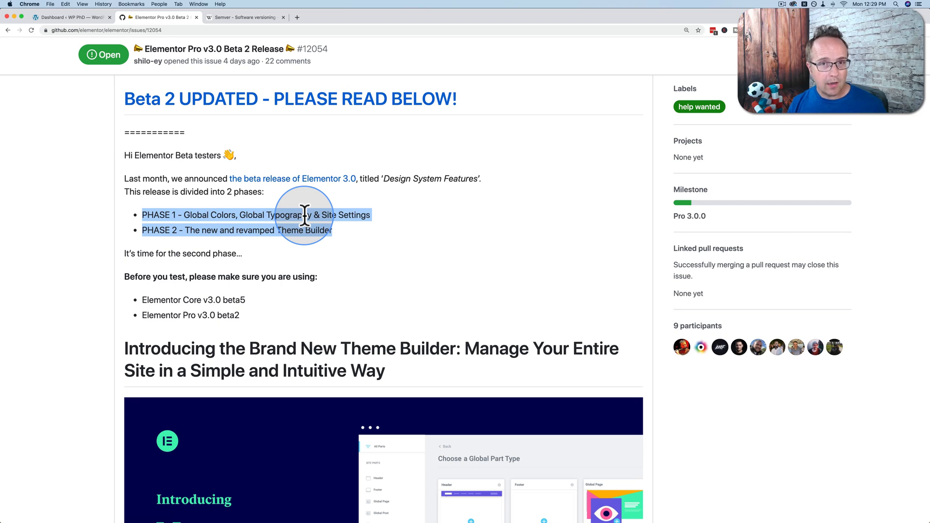
mouse_move(298, 237)
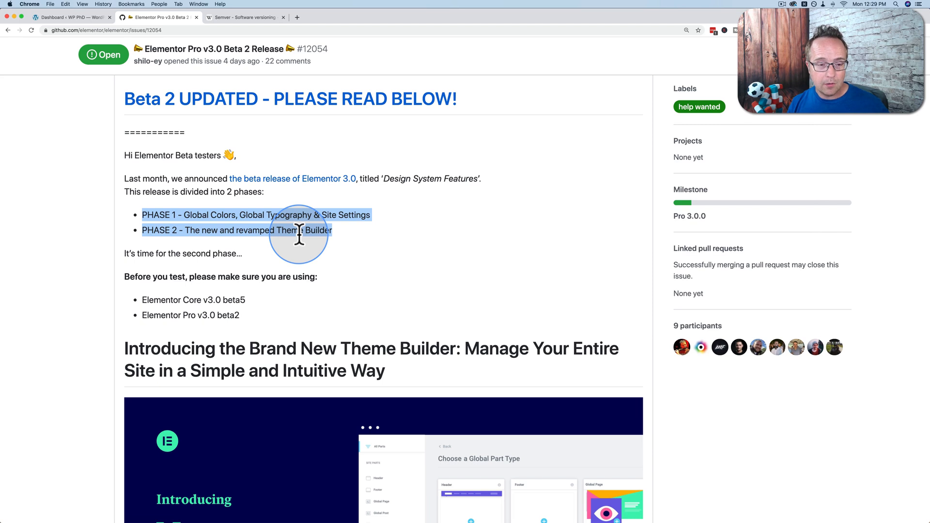
mouse_move(147, 247)
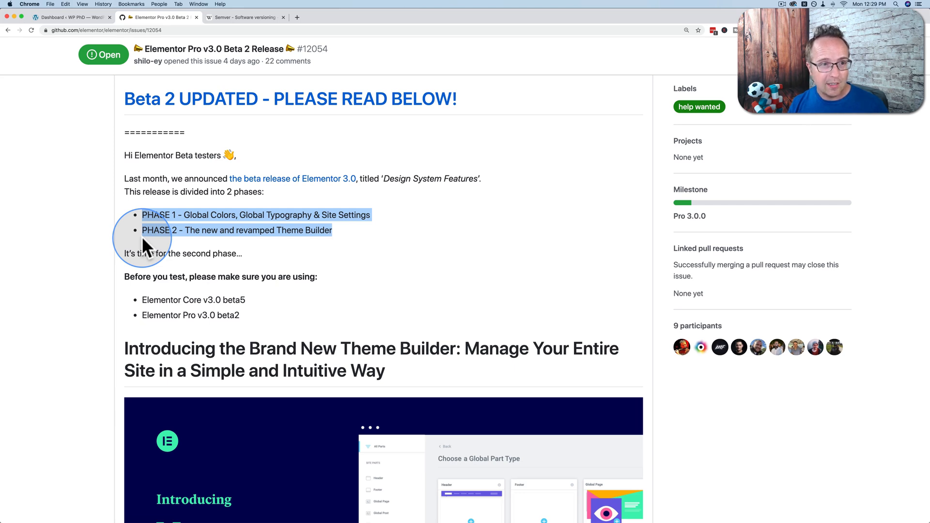
mouse_move(323, 219)
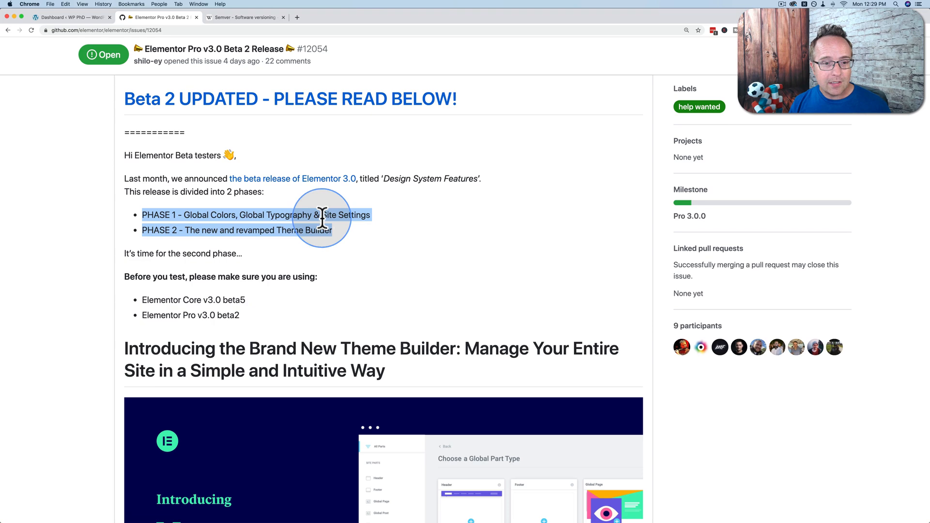
Go to the WP PhD dashboard's All Pages list and open Home in Elementor
click(69, 17)
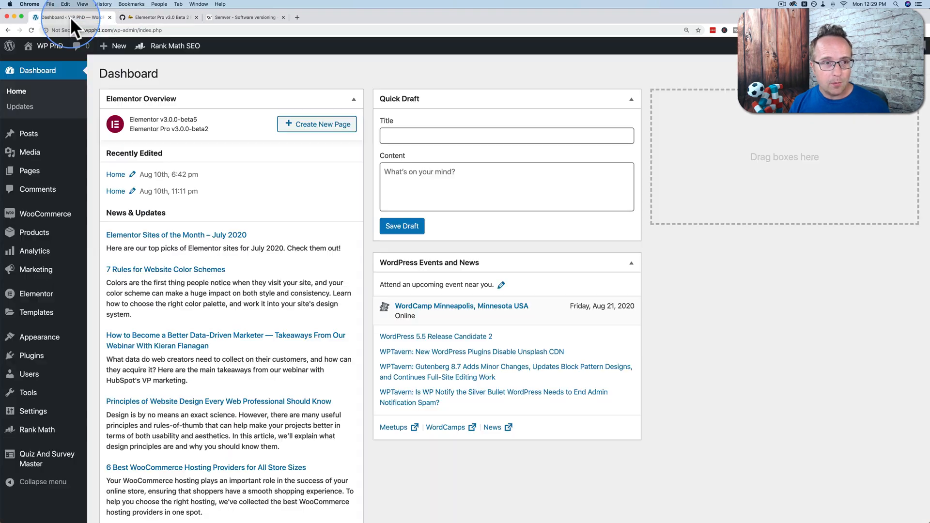
mouse_move(222, 146)
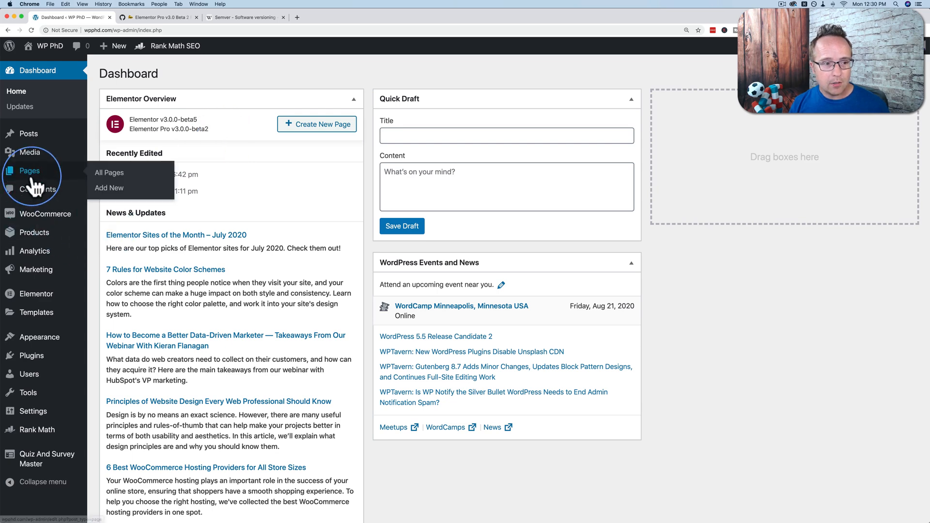
click(109, 172)
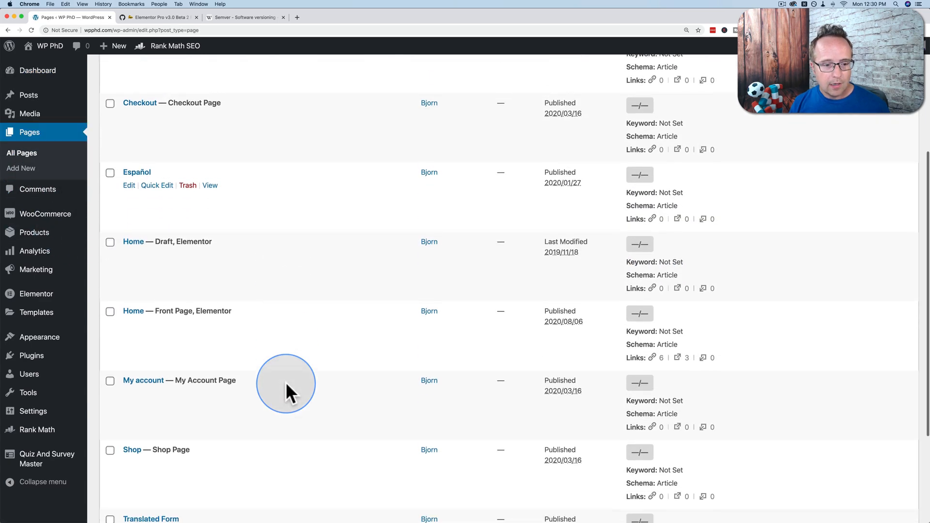
click(133, 312)
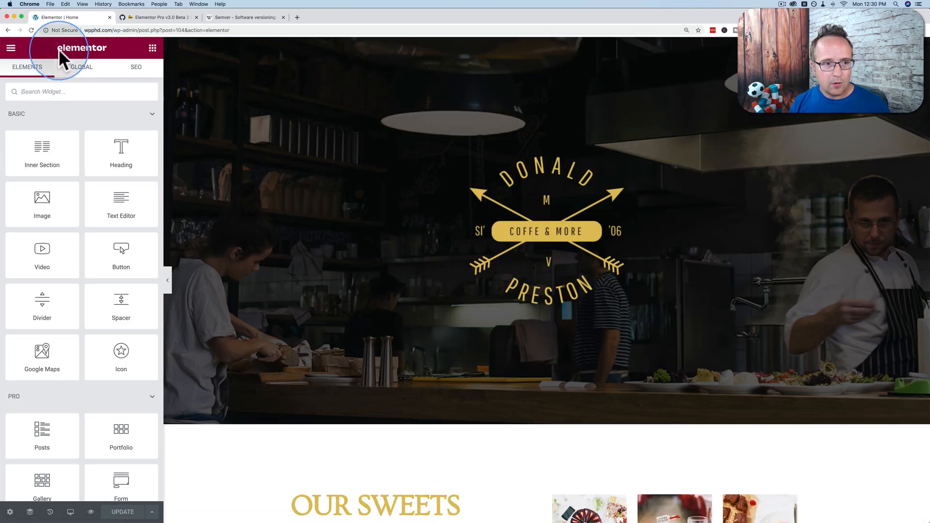
mouse_move(10, 48)
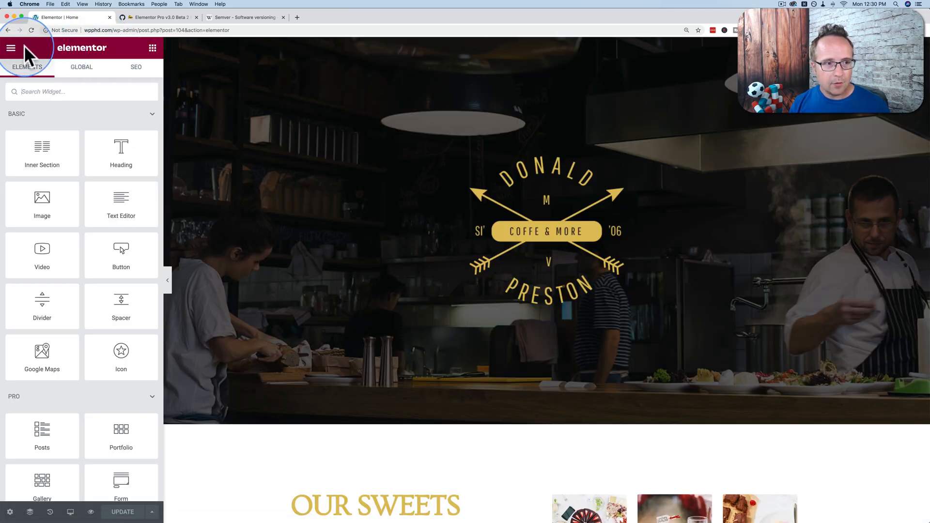
Open the hamburger menu in the Home page's Elementor editor
click(10, 48)
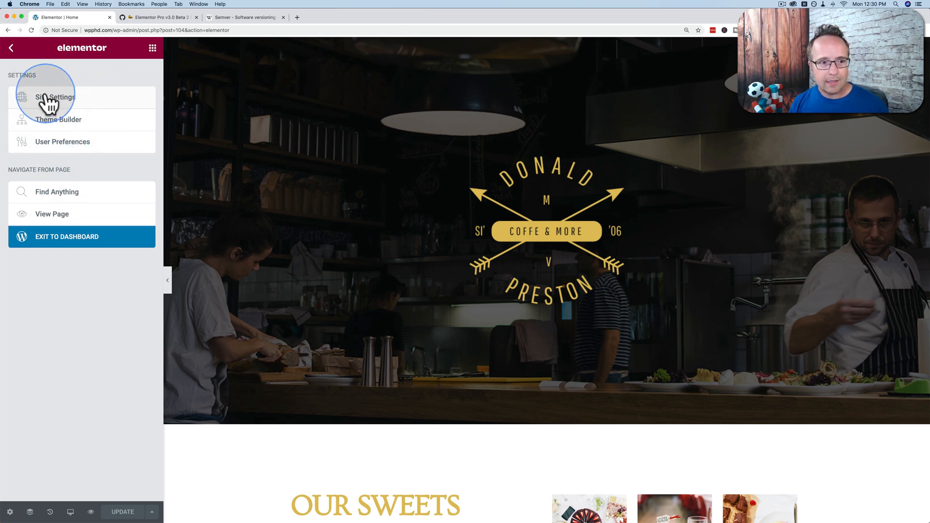
mouse_move(63, 178)
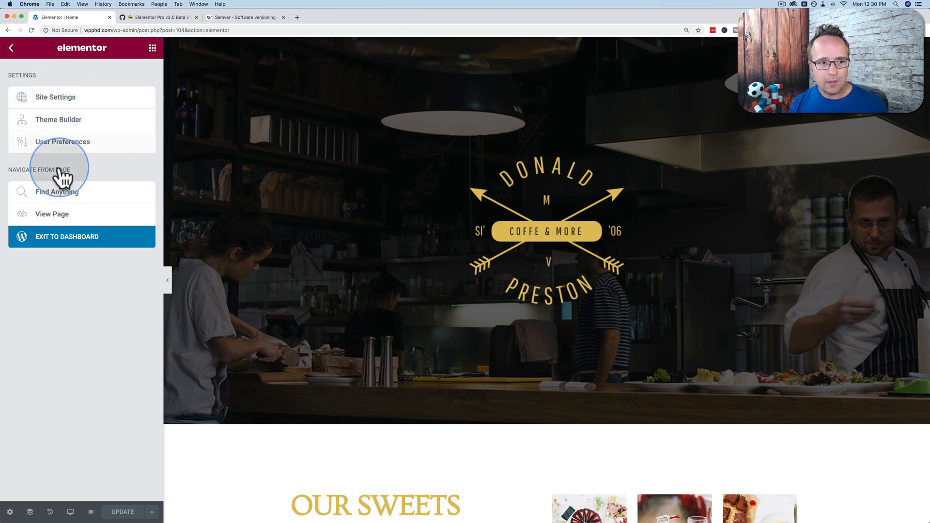
mouse_move(63, 104)
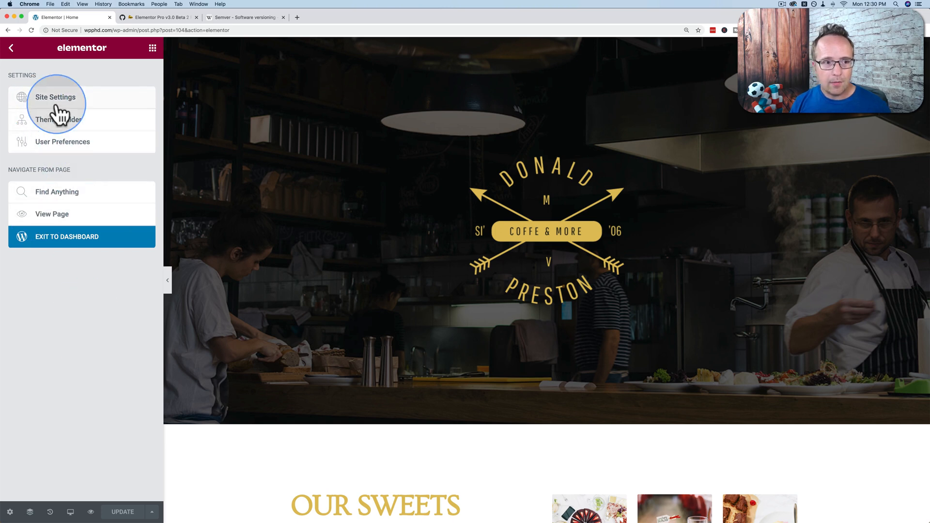
Open Site Settings at Site Identity, with WP PhD as site name and description
click(55, 97)
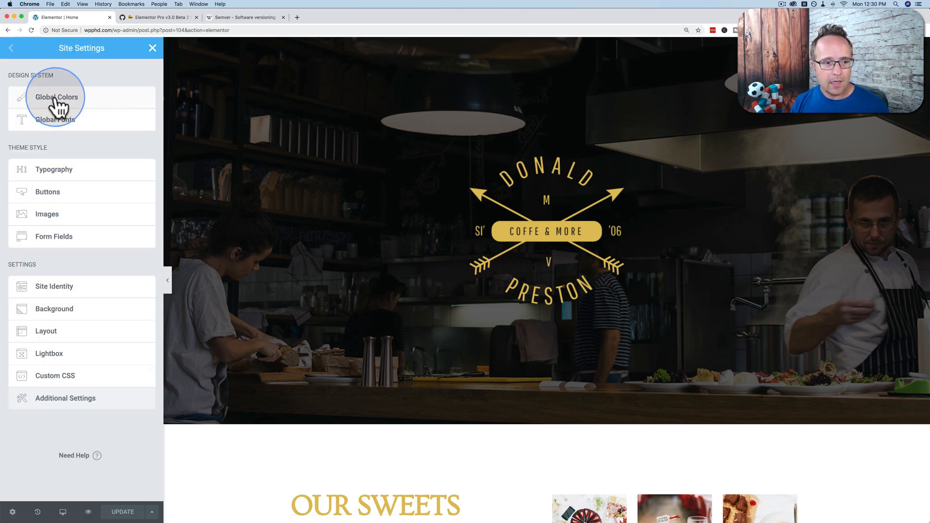
mouse_move(61, 270)
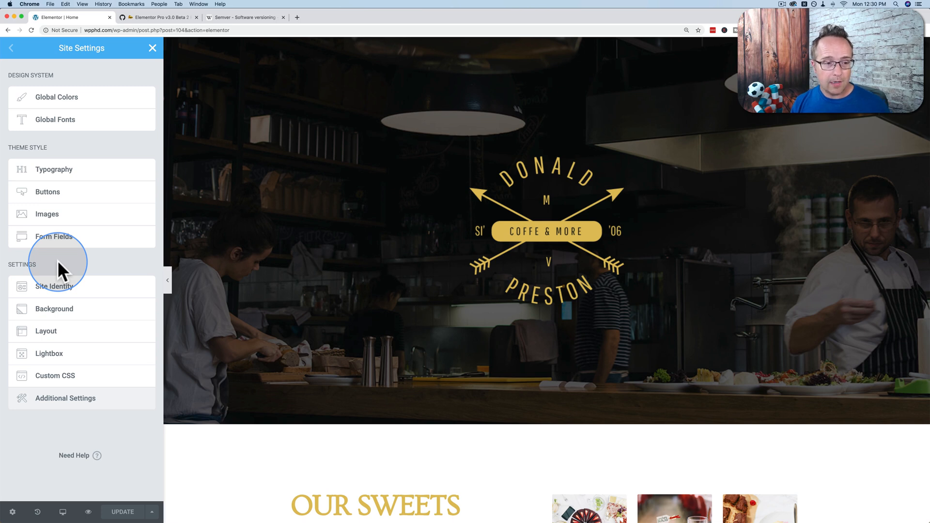
click(53, 287)
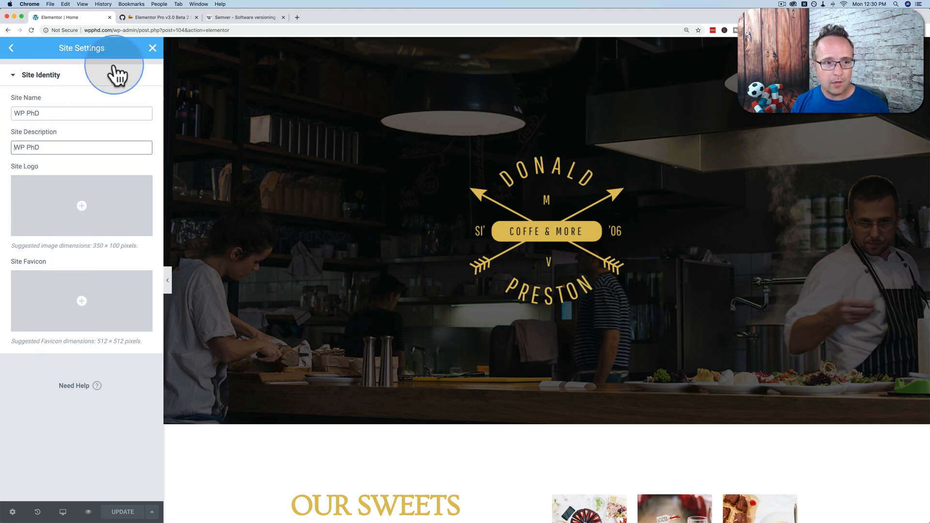
View User Preferences (UI theme, panel width, editing handles), then return to the editor menu
click(11, 48)
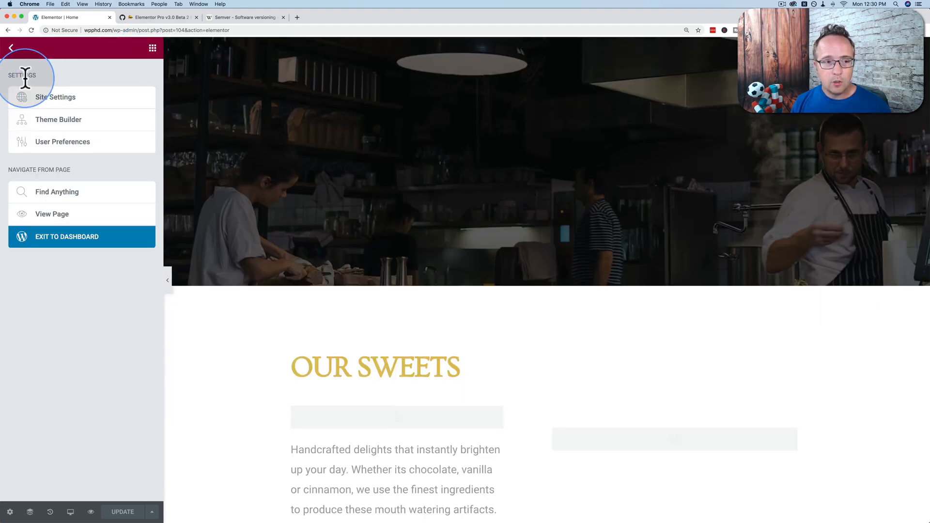
click(55, 97)
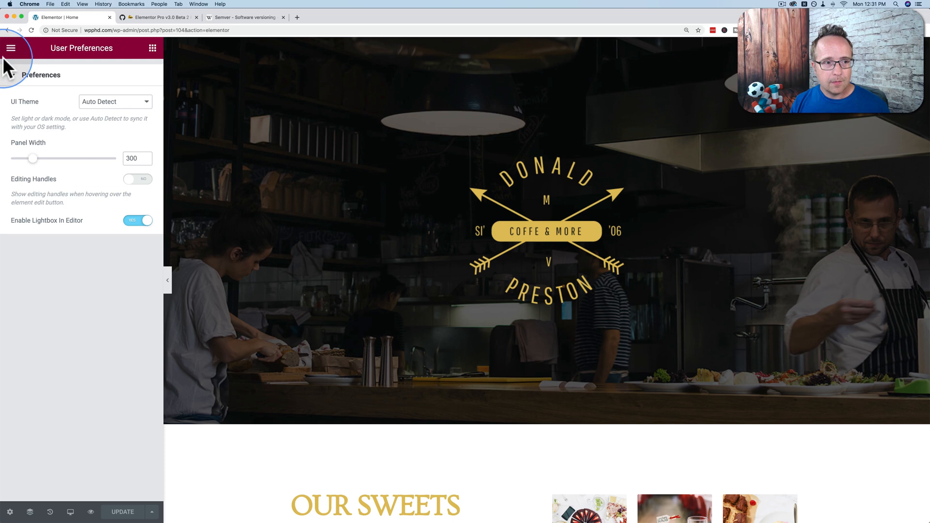
click(10, 48)
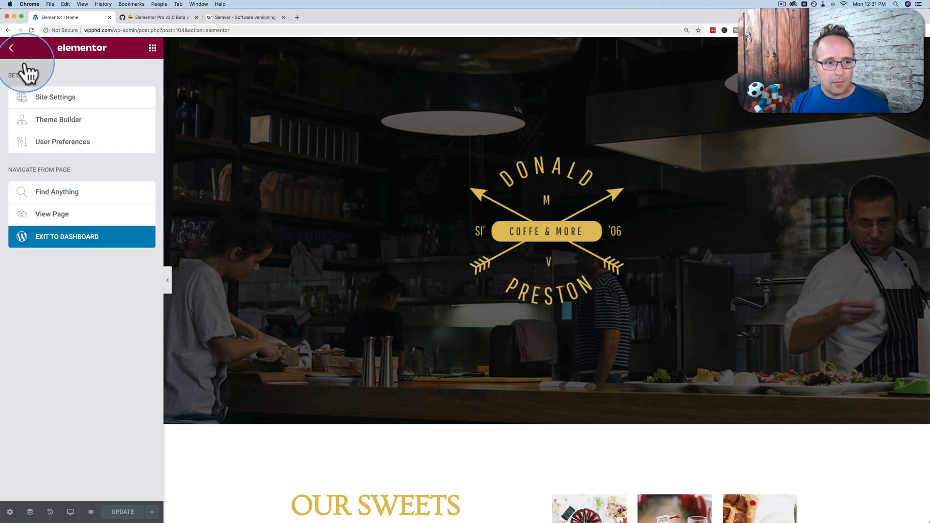
mouse_move(55, 134)
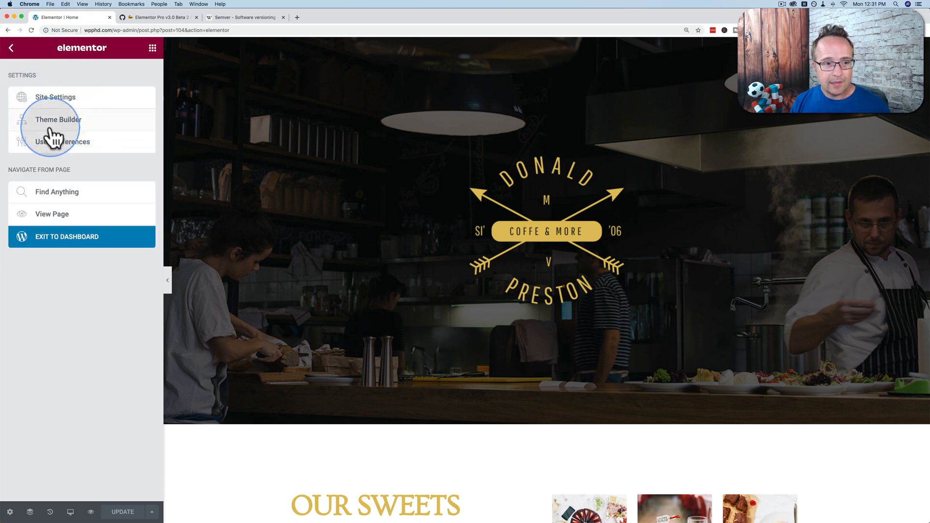
mouse_move(76, 126)
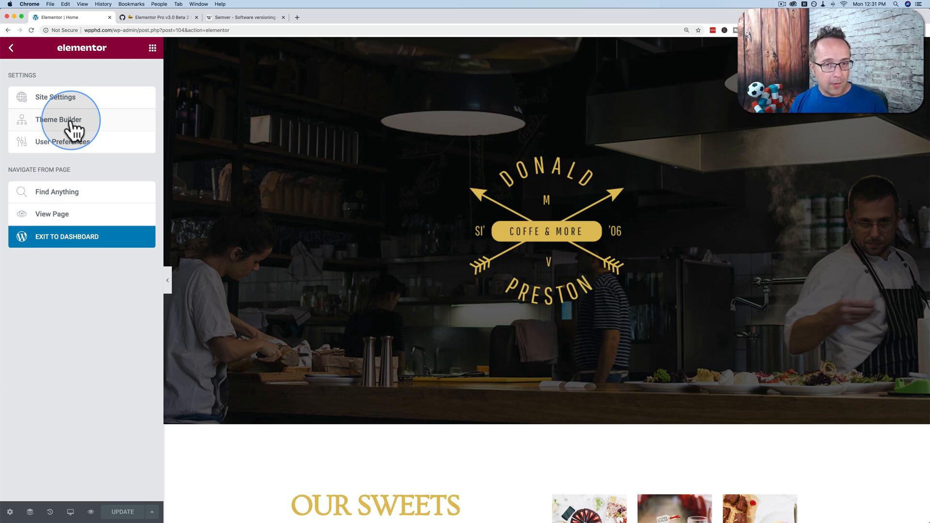
mouse_move(76, 116)
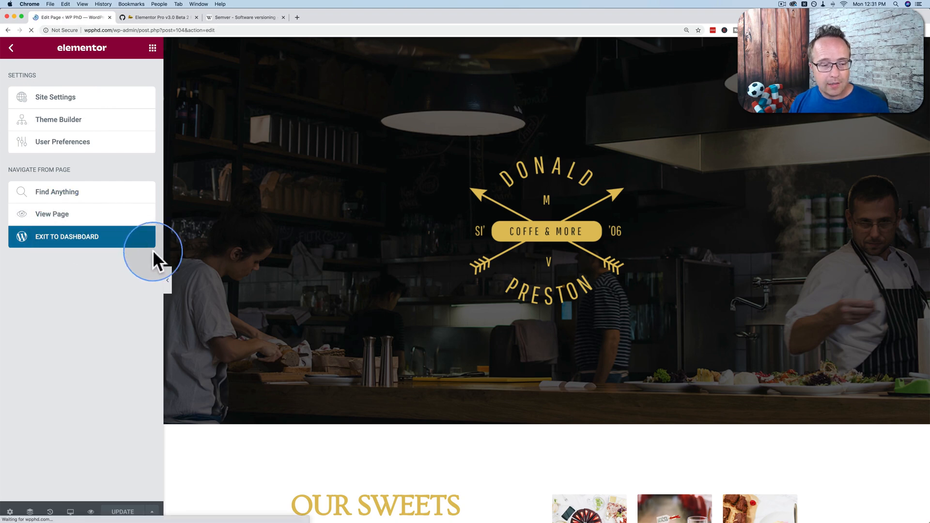
Exit to the dashboard for Templates > Theme Builder, glancing at the GitHub release notes
click(67, 237)
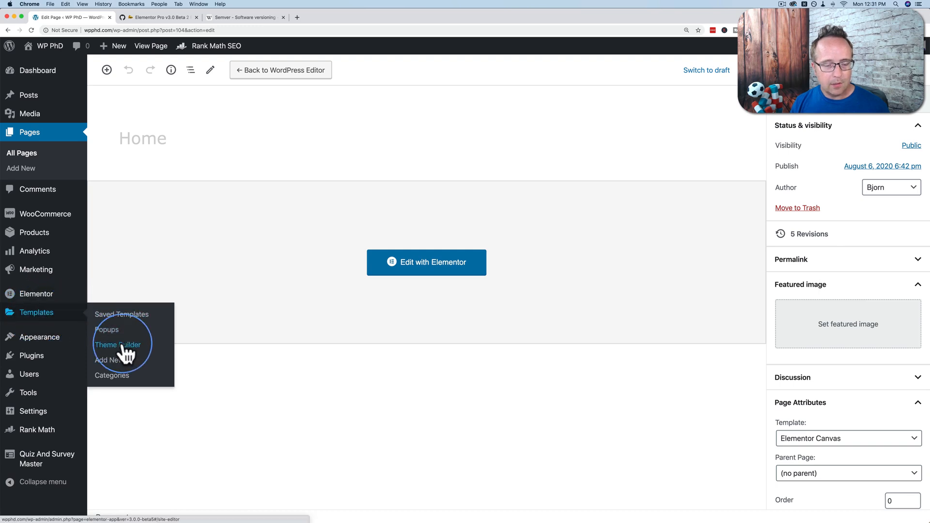
click(117, 344)
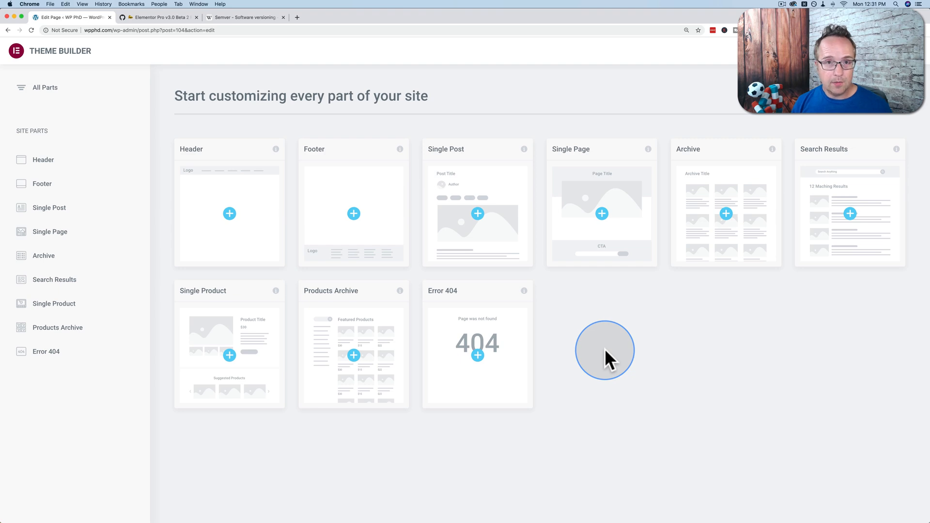
click(157, 17)
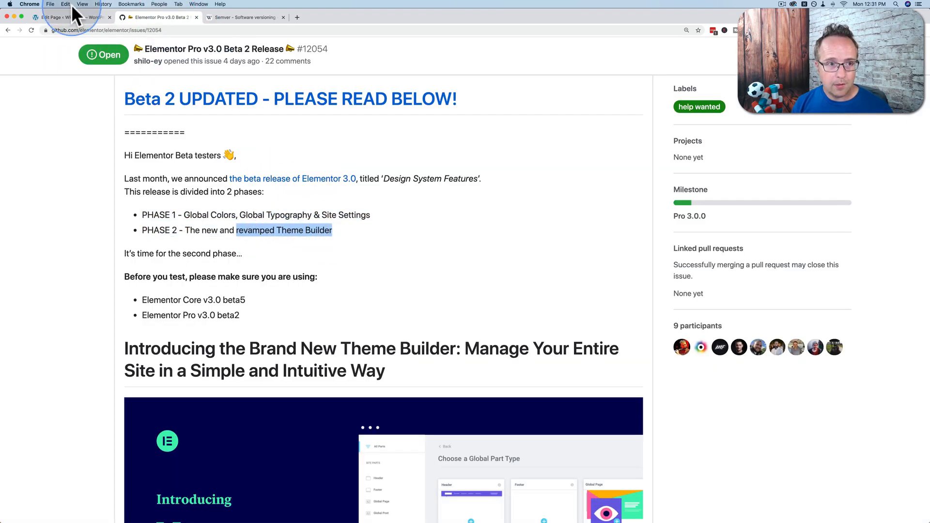
click(71, 17)
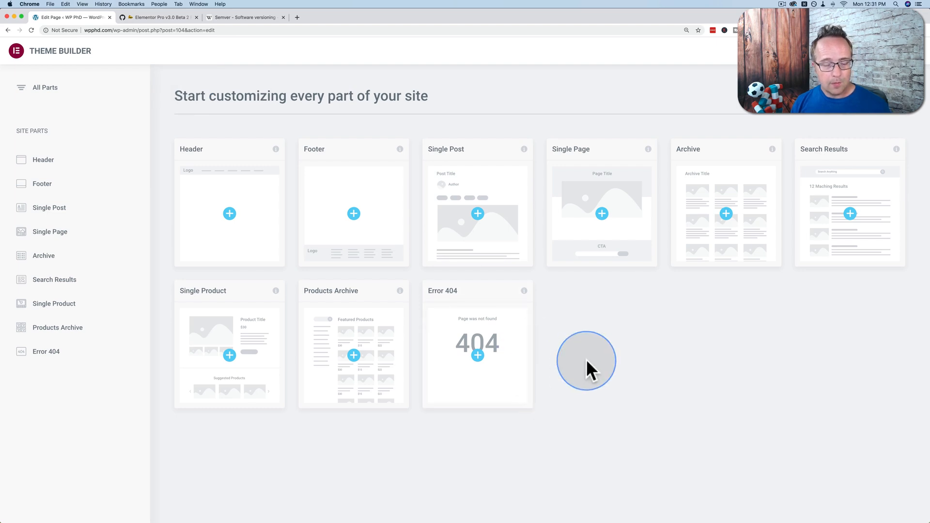
mouse_move(540, 214)
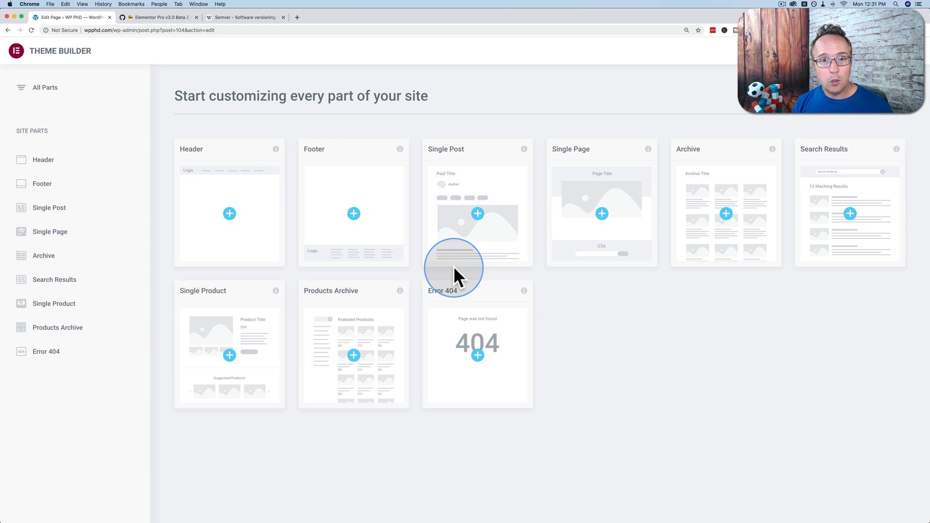
mouse_move(312, 72)
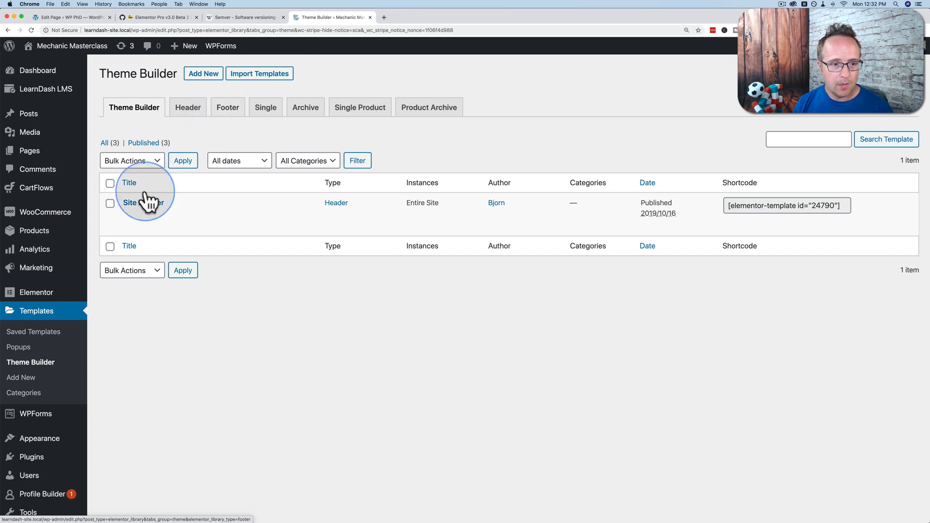
mouse_move(32, 326)
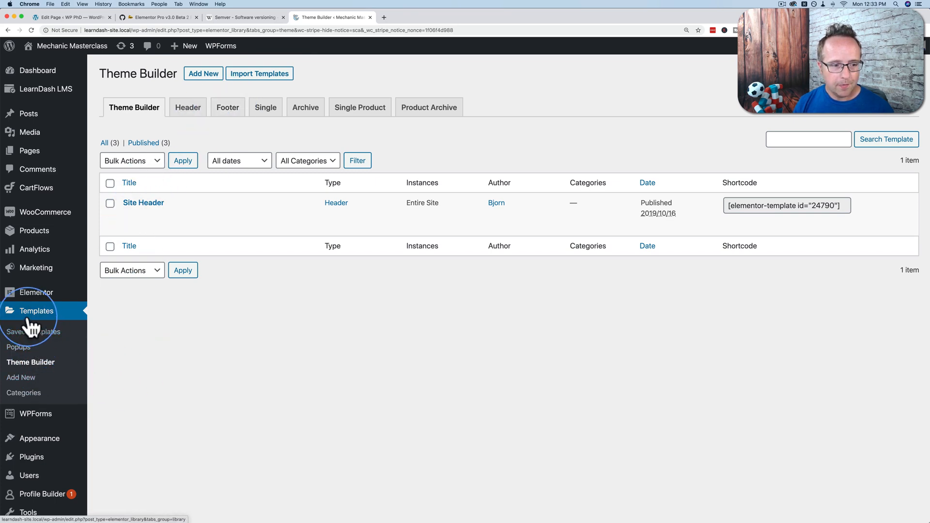
mouse_move(190, 203)
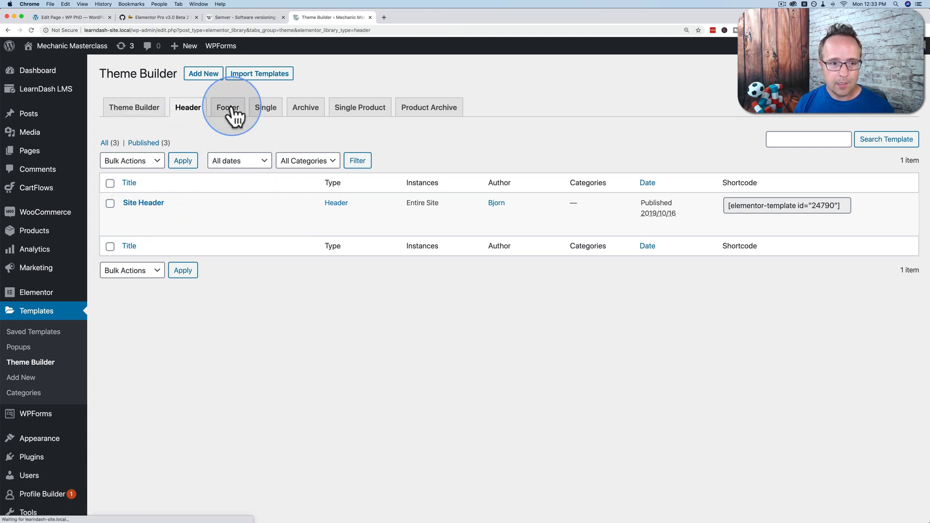
Switch the old template list from Header to the all-parts Theme Builder tab
click(133, 107)
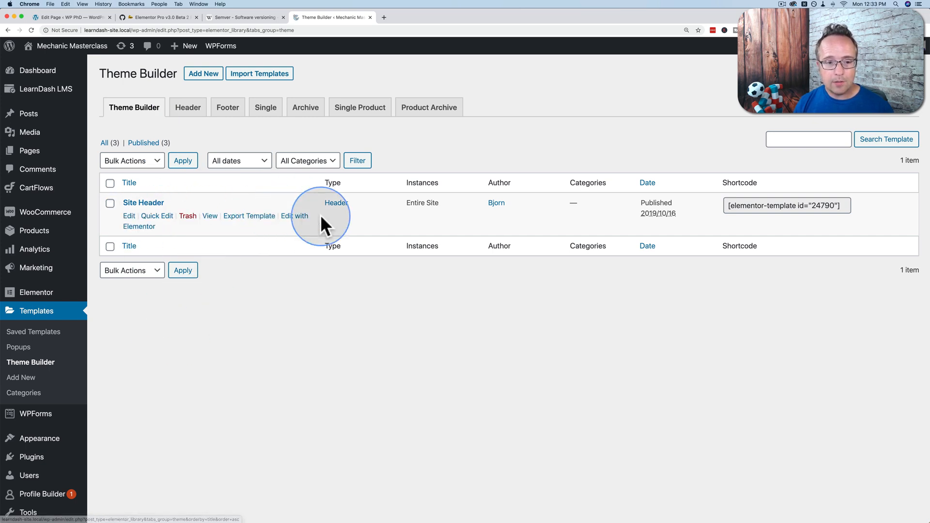
mouse_move(267, 307)
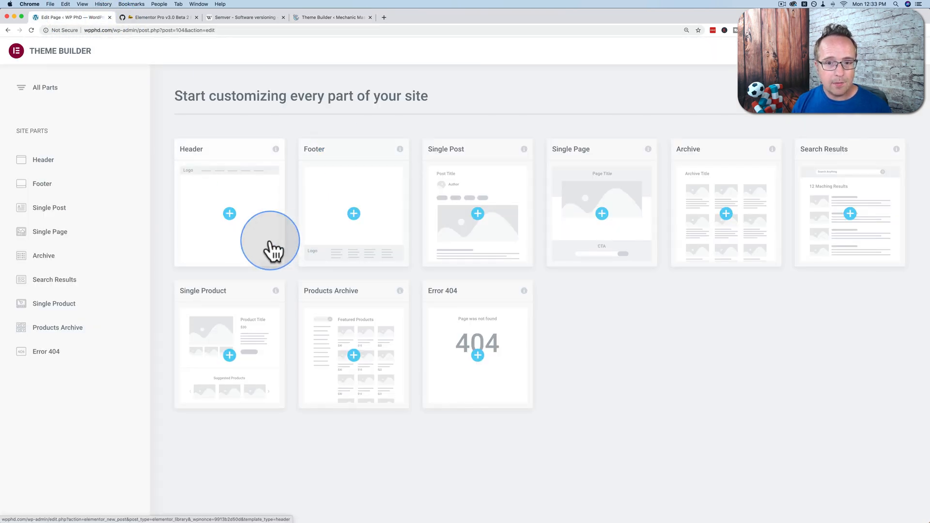
mouse_move(682, 220)
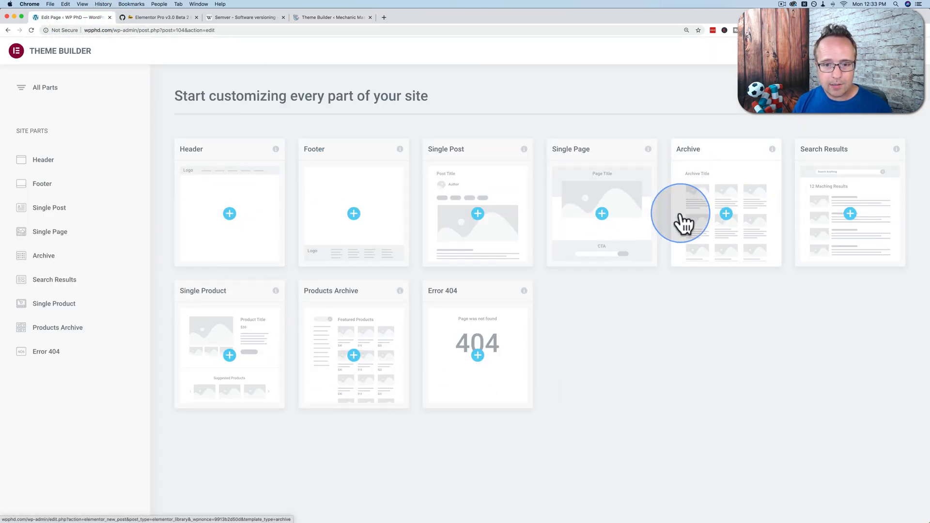
mouse_move(43, 256)
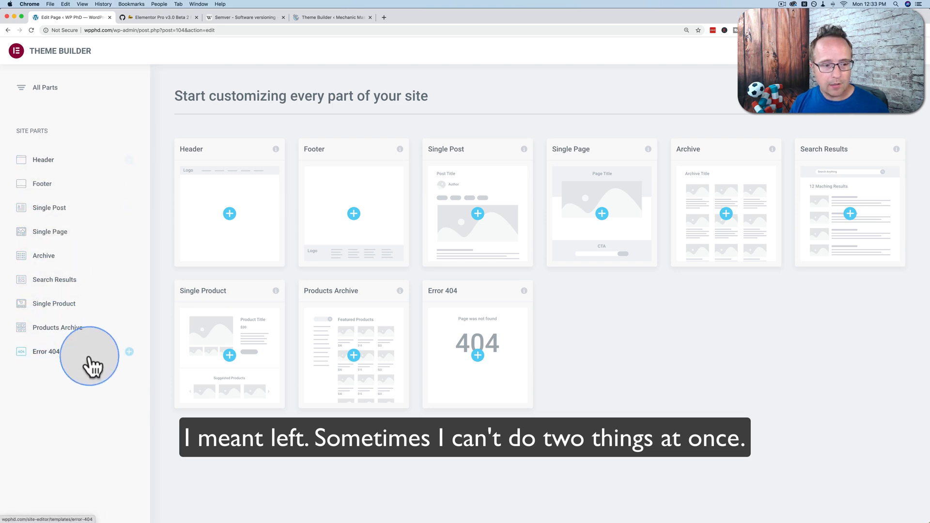
mouse_move(50, 304)
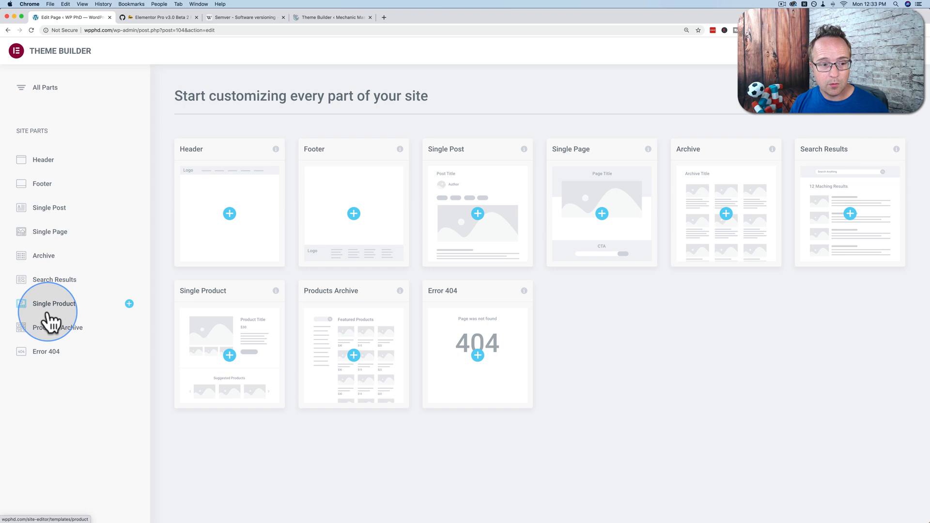
mouse_move(57, 328)
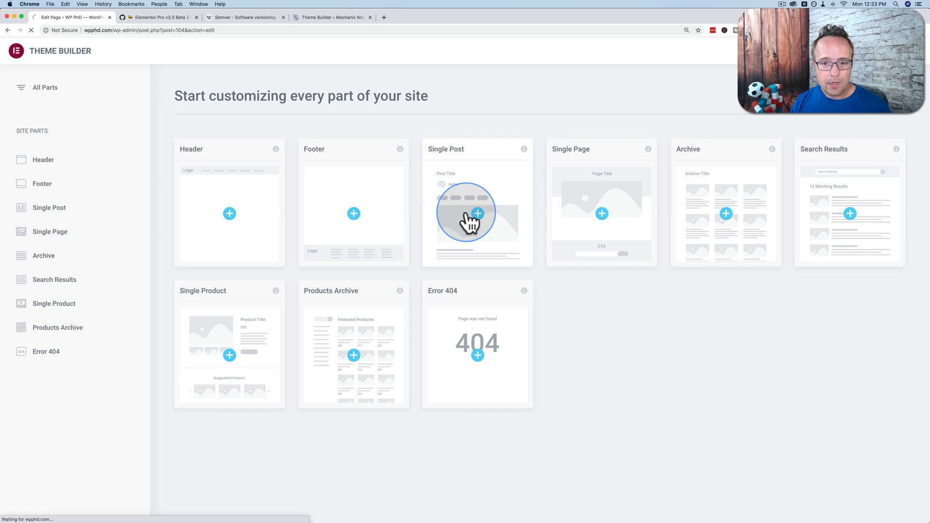
Create a new Single Post template from its site-part card
click(478, 214)
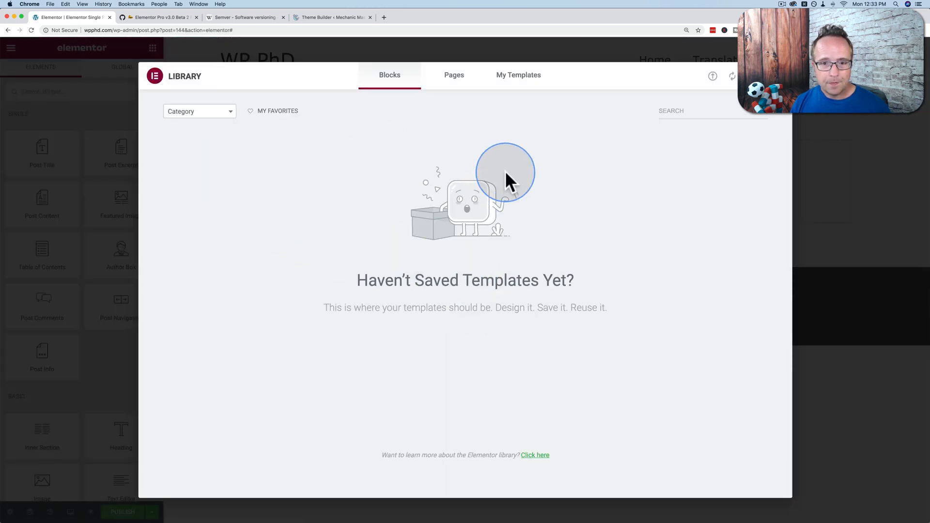
Search the library's Pages for 'blog' and insert a blog page design
click(454, 75)
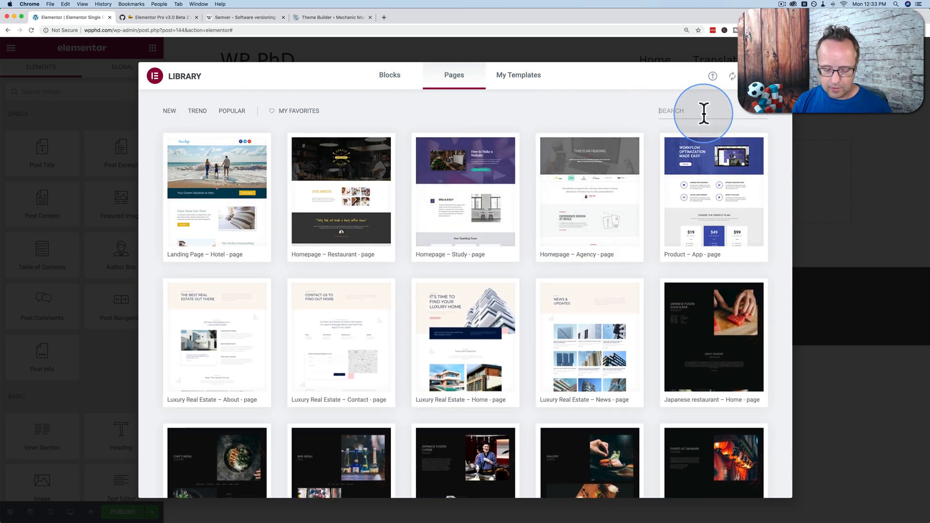
text(blog)
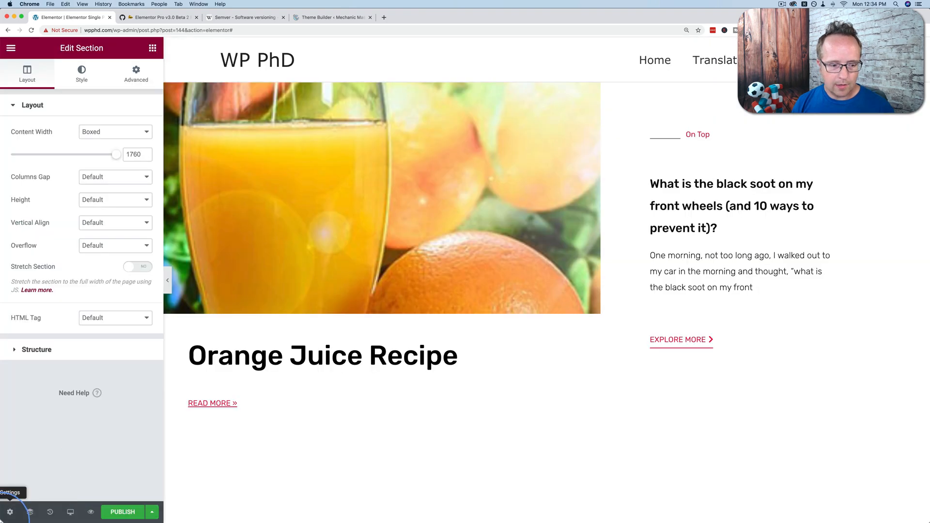
scroll(down, 3)
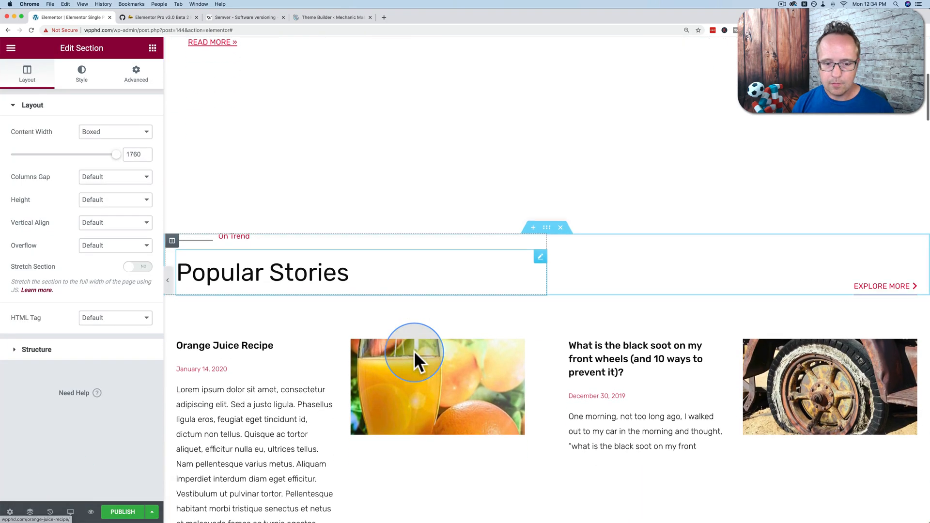
scroll(up, 3)
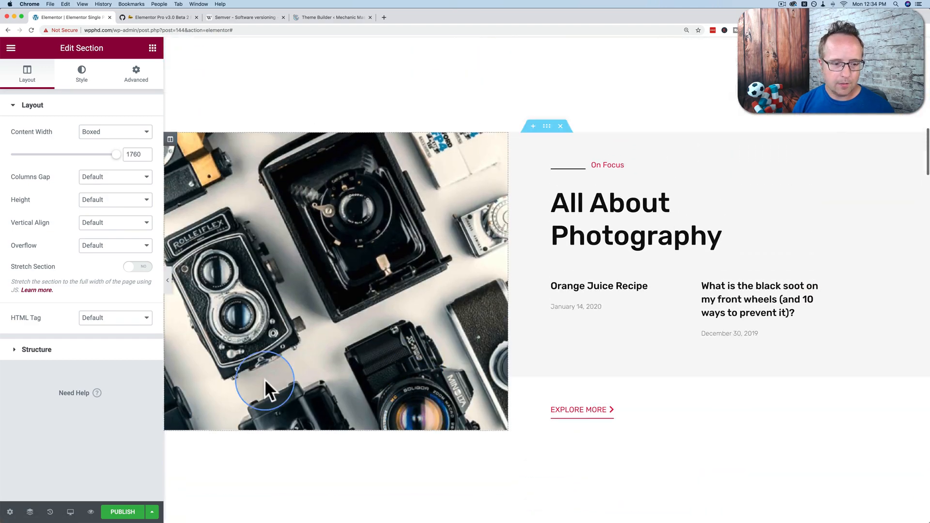
Publish the template with an All Singular display condition and save
click(152, 512)
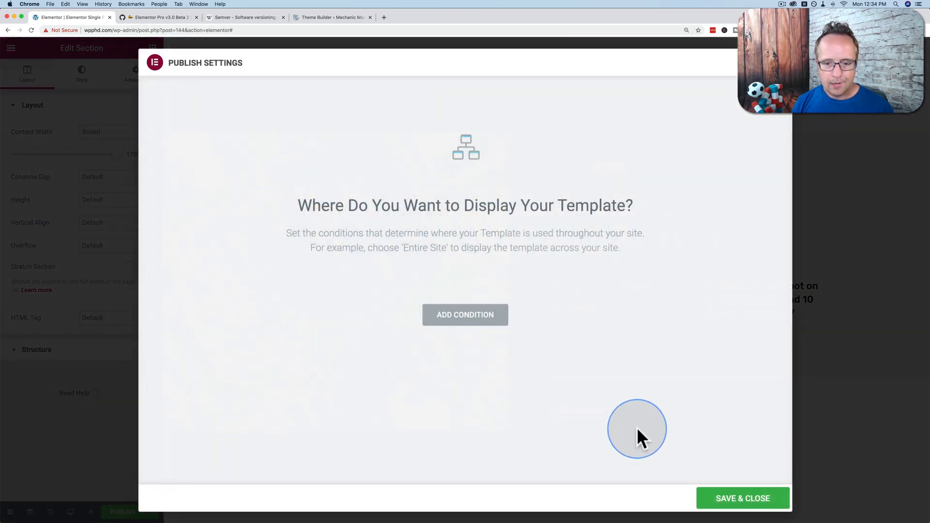
click(465, 314)
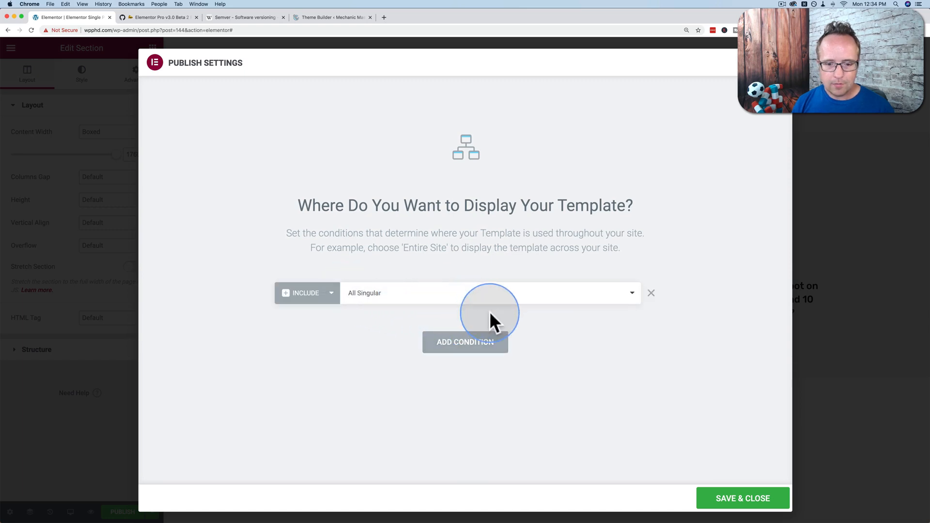
click(741, 498)
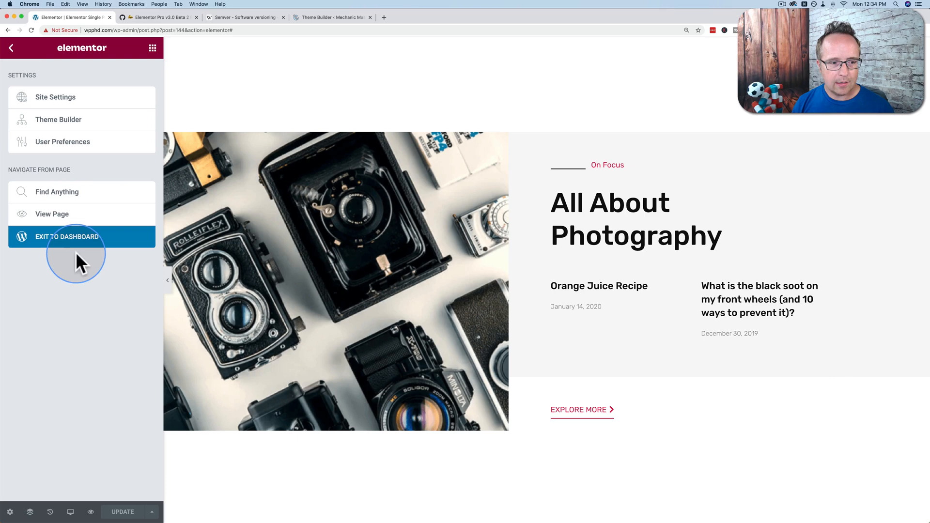
mouse_move(64, 122)
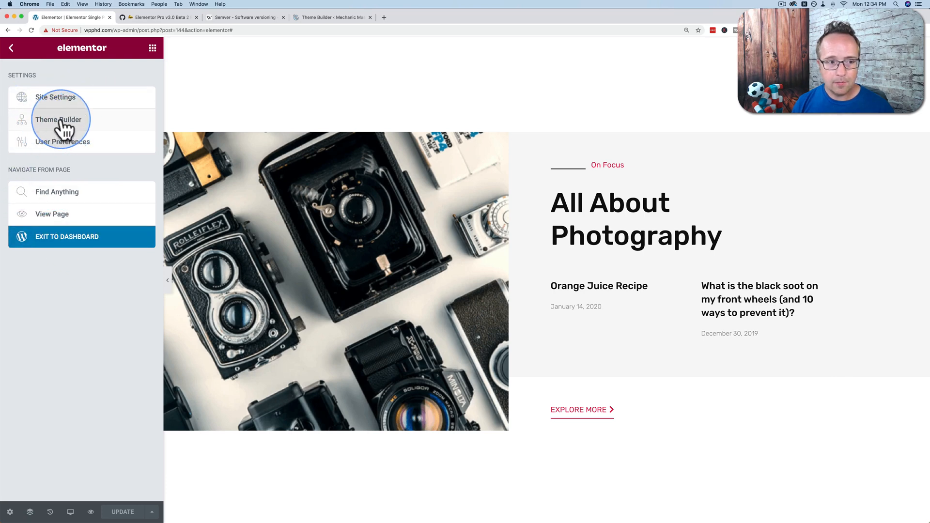
Browse the Header, Single Post, Archive, Products Archive and All Parts tabs, ending on Single Post #144
click(58, 119)
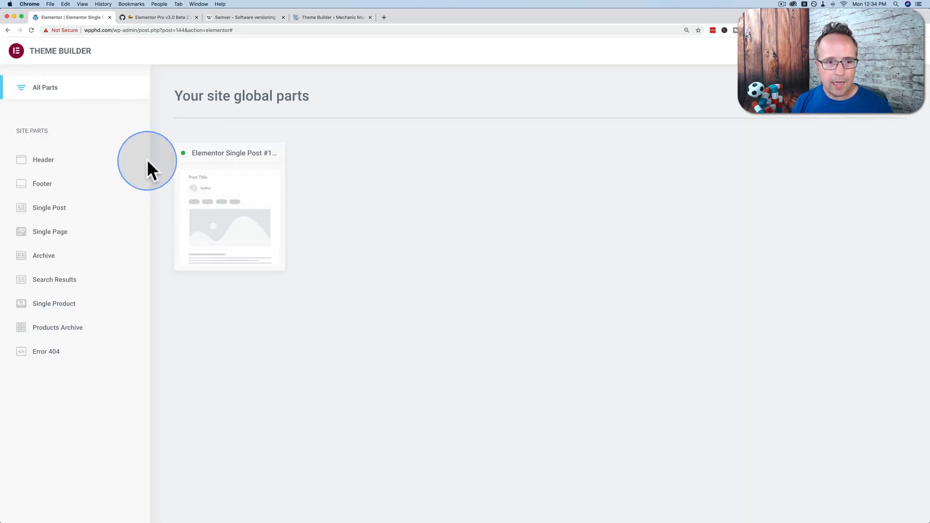
mouse_move(329, 230)
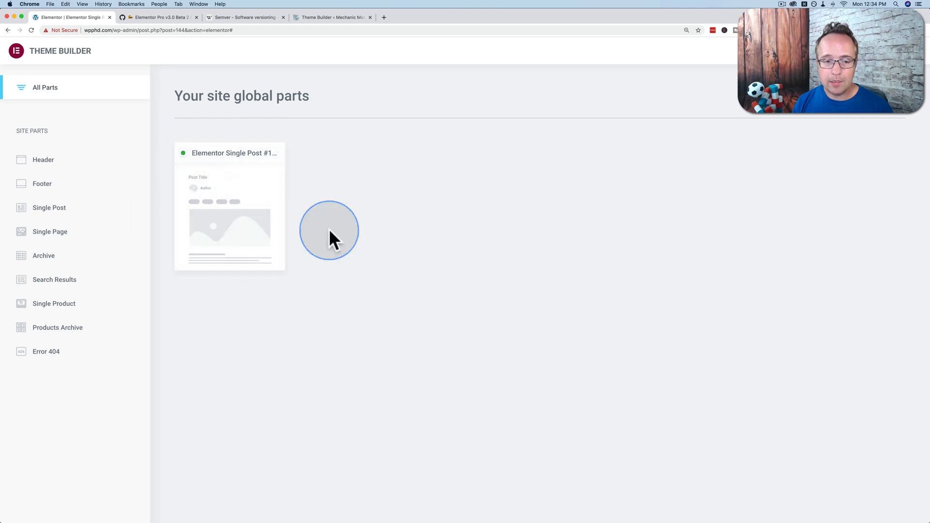
click(42, 160)
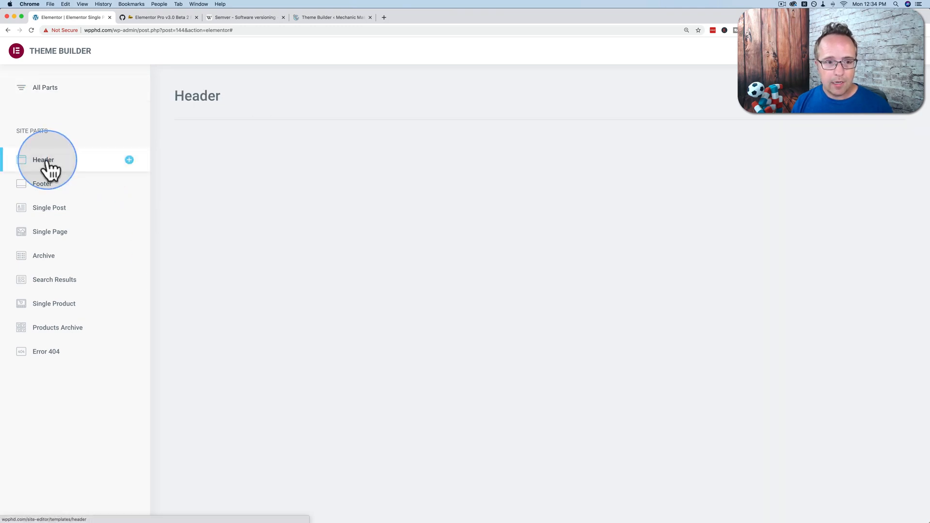
click(49, 207)
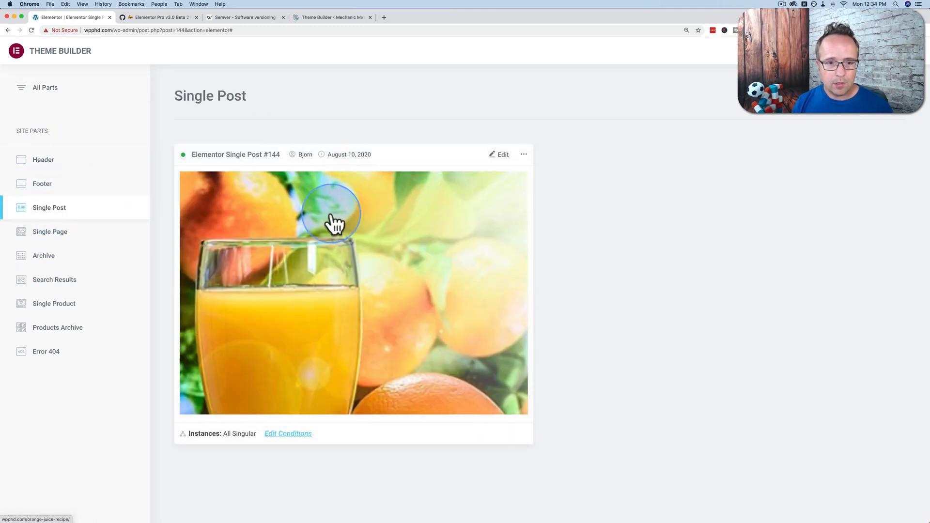
click(43, 256)
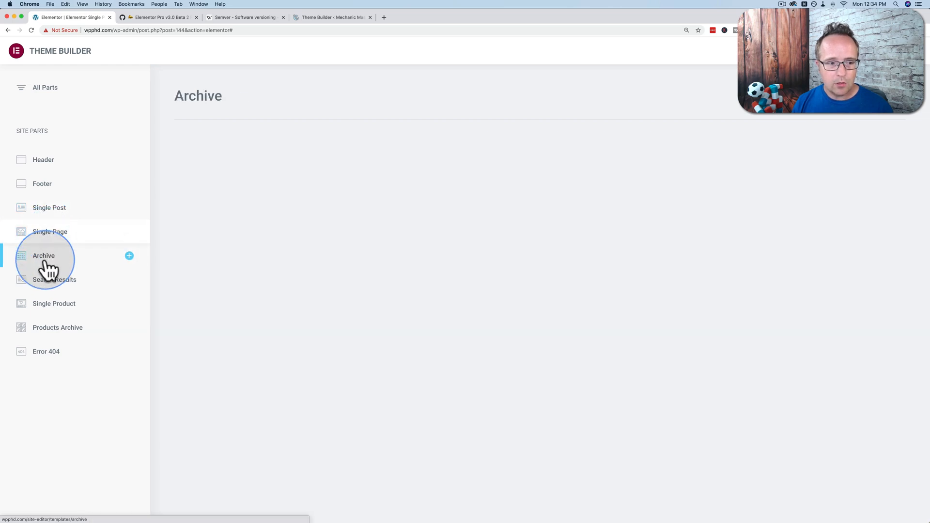
click(57, 327)
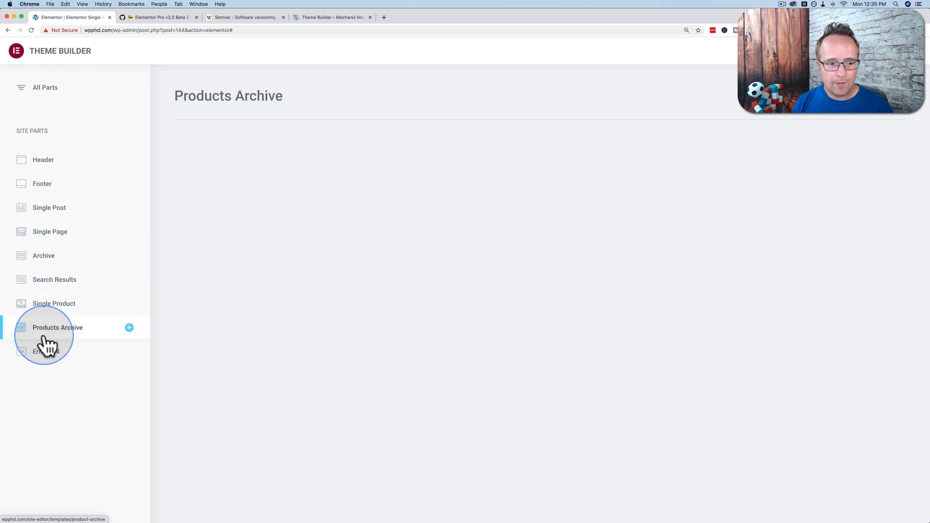
click(45, 87)
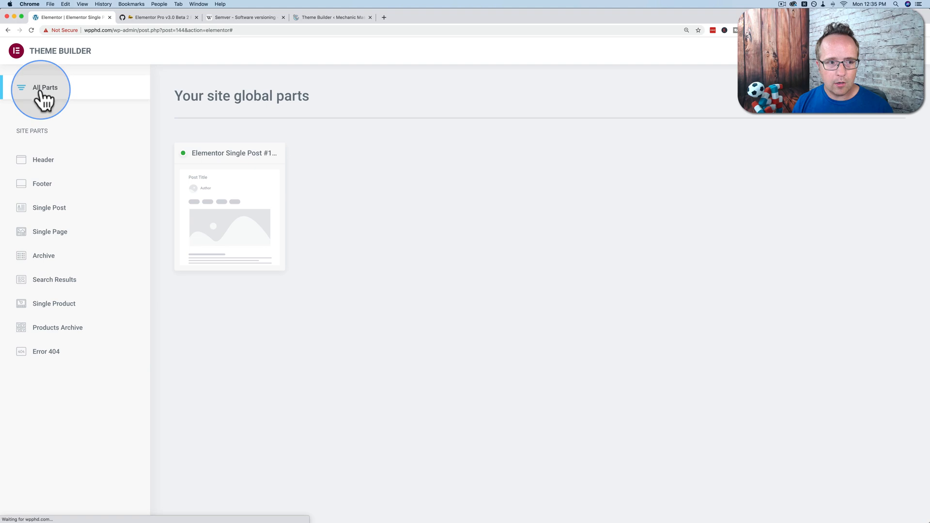
click(50, 208)
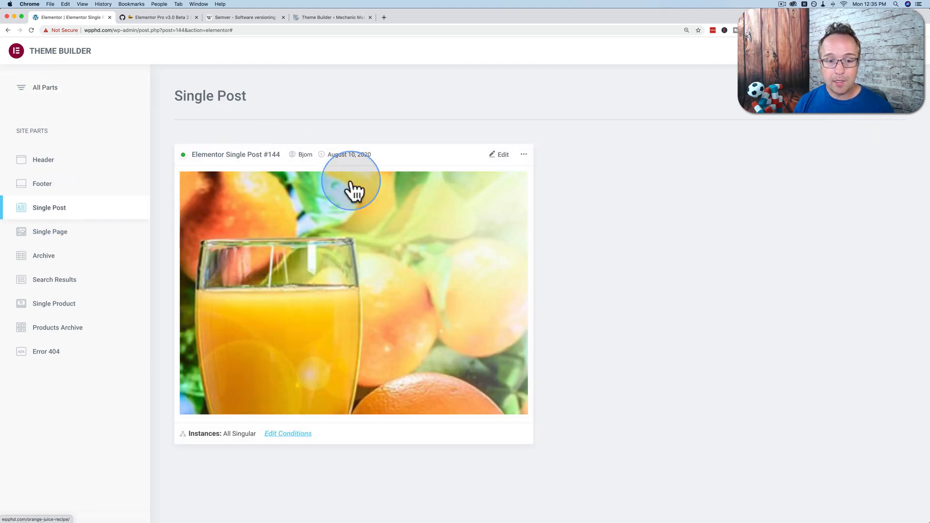
mouse_move(532, 161)
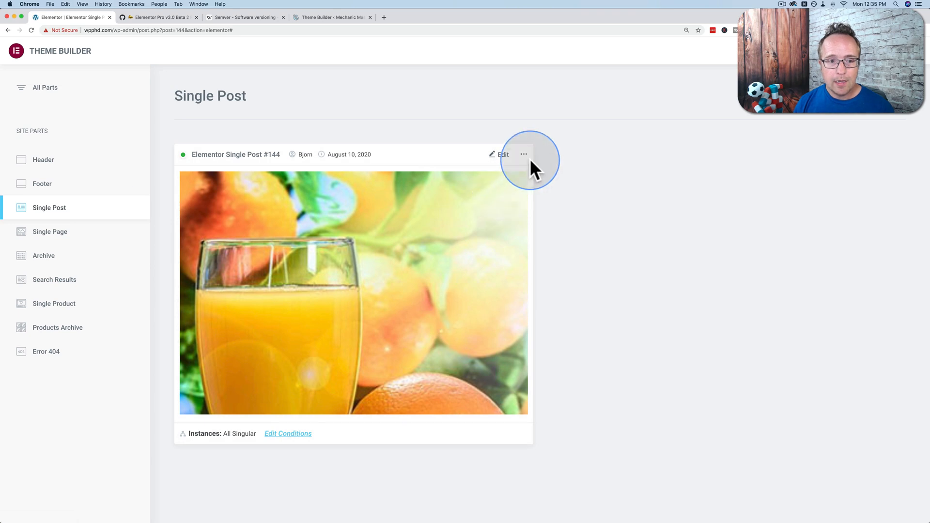
Rename the Single Post template part to 'Blog Post Template'
click(524, 155)
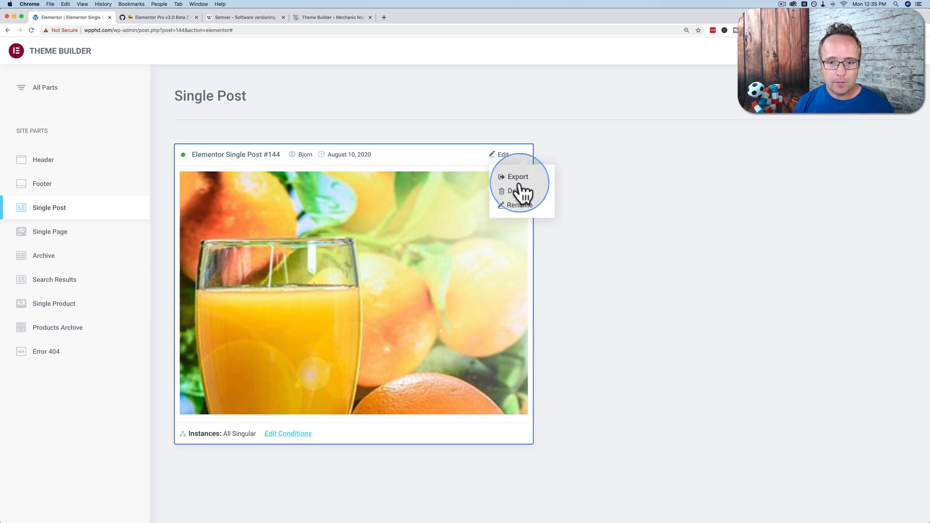
click(519, 204)
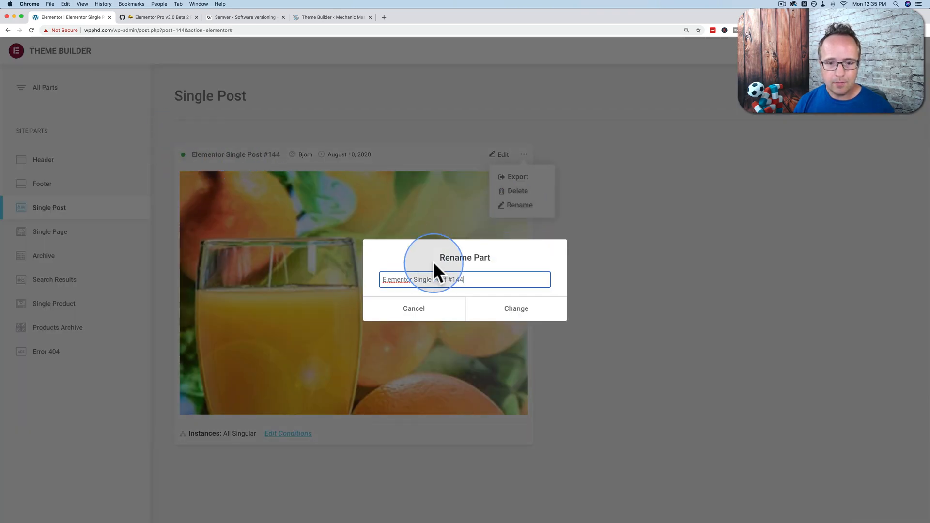
text(Blog Po)
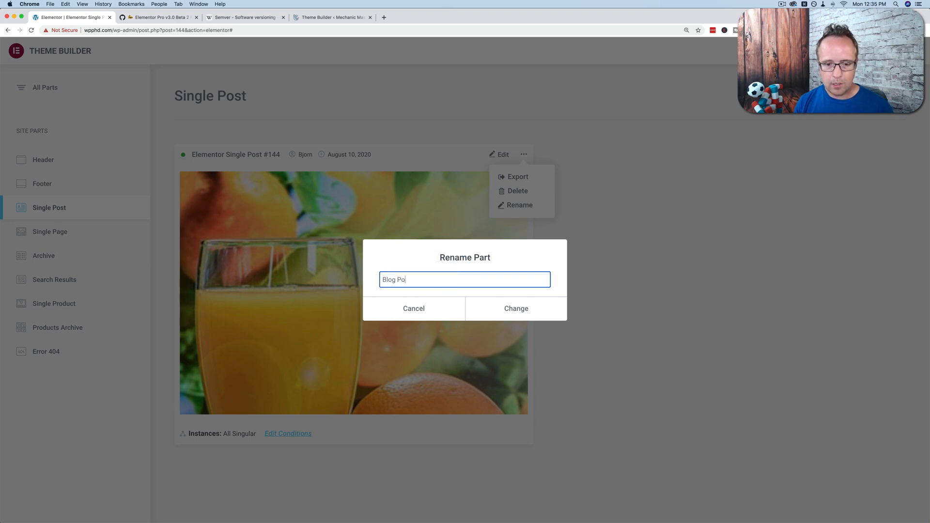
click(515, 309)
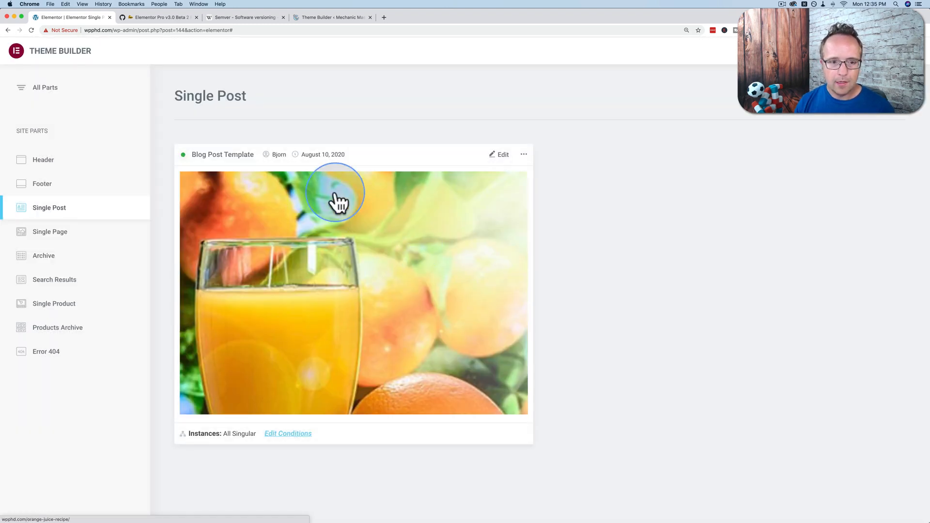
mouse_move(325, 164)
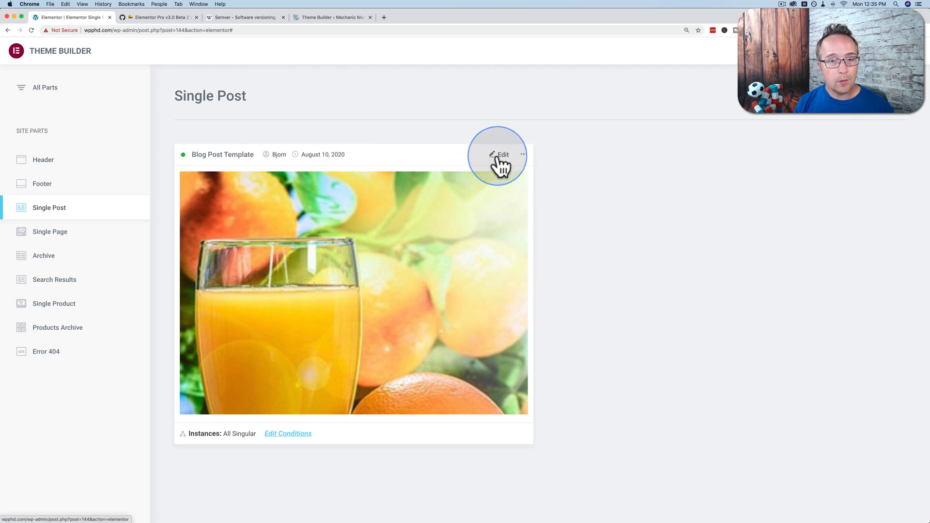
Check the part's options menu, then return to the older WordPress Theme Builder page
click(523, 155)
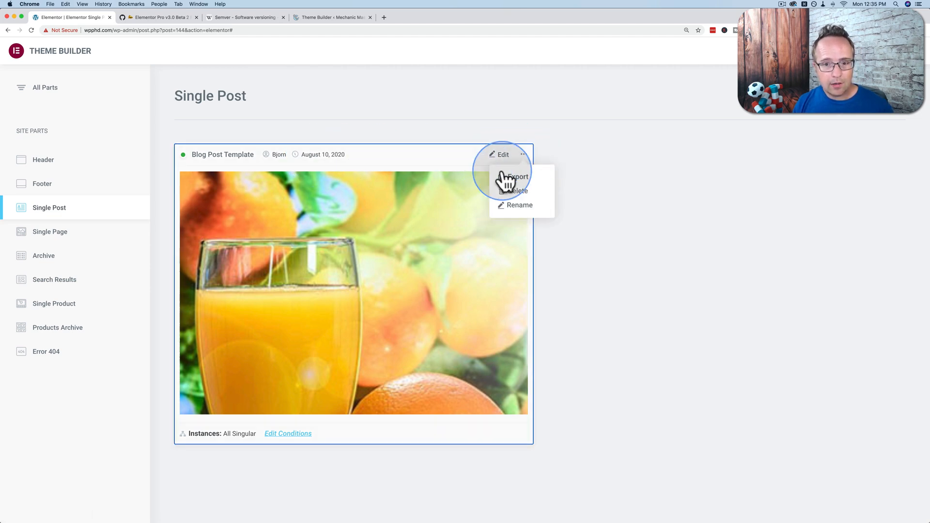
mouse_move(620, 204)
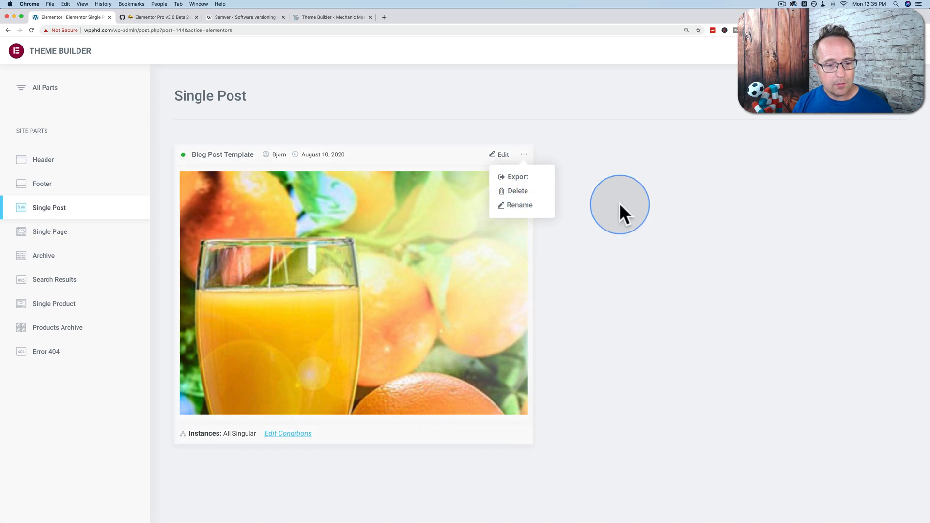
mouse_move(187, 160)
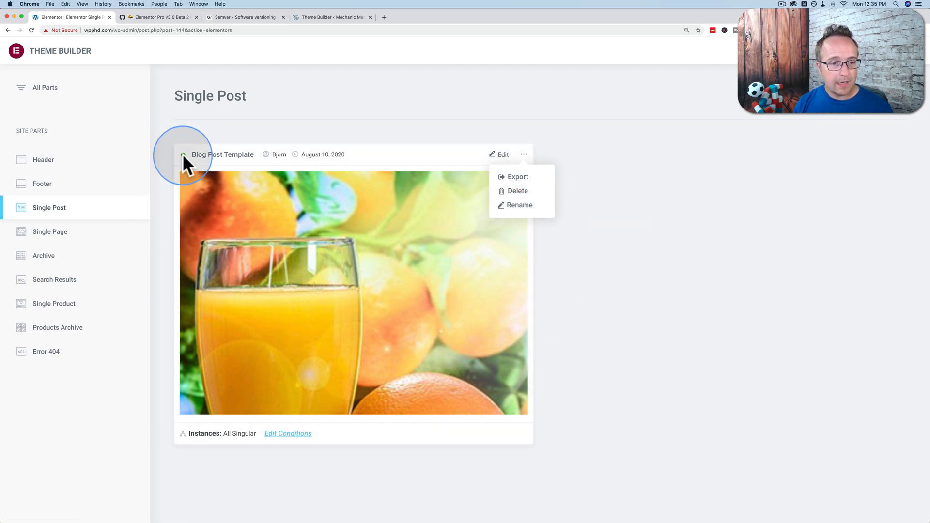
mouse_move(214, 154)
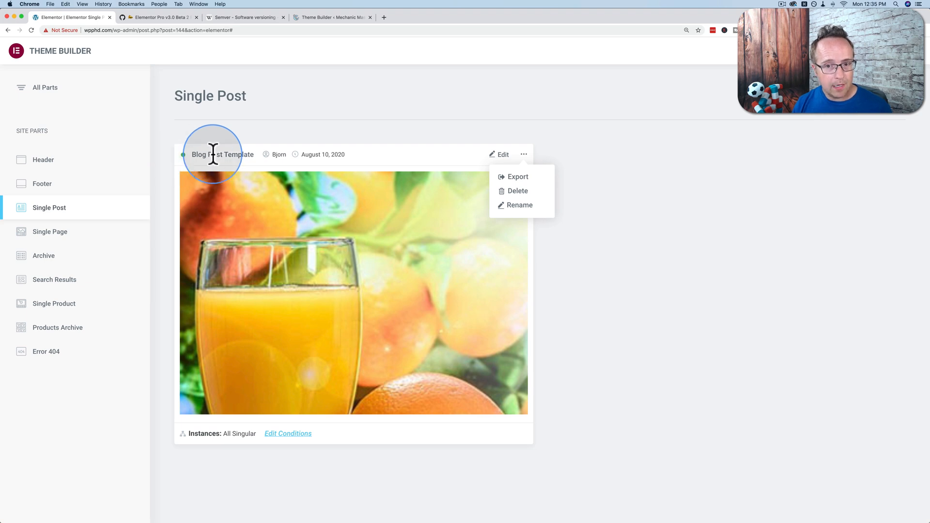
click(523, 154)
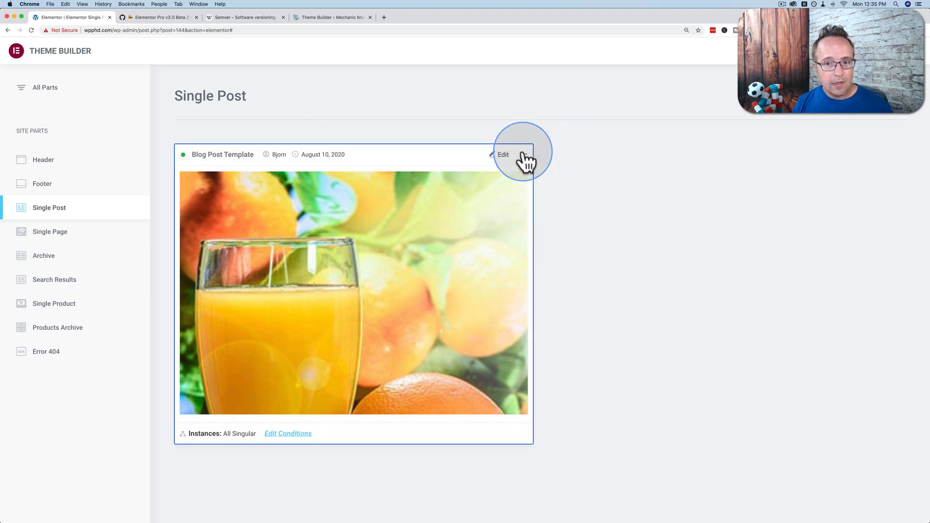
click(331, 17)
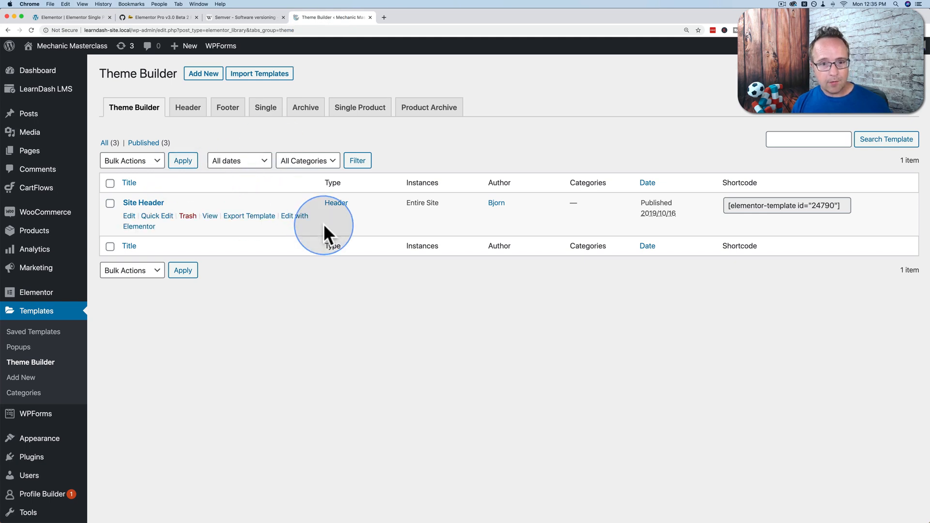
mouse_move(285, 231)
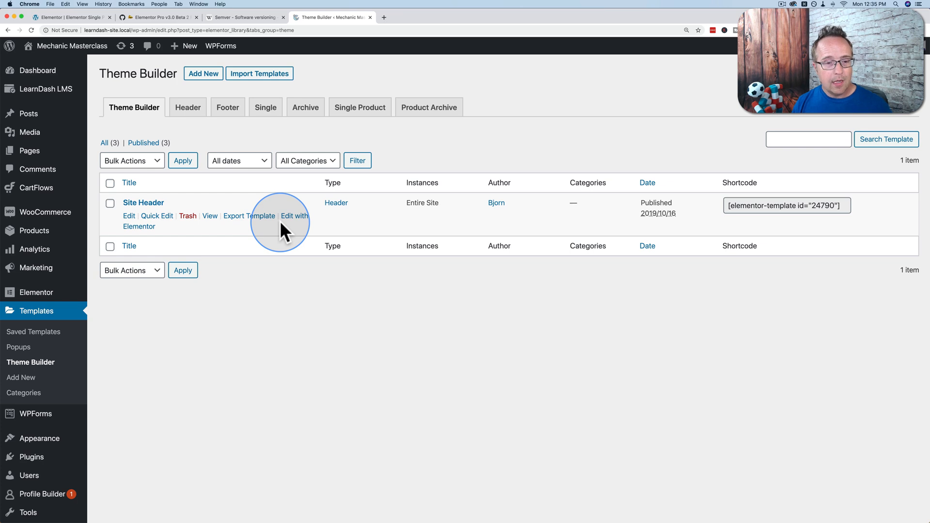
mouse_move(268, 223)
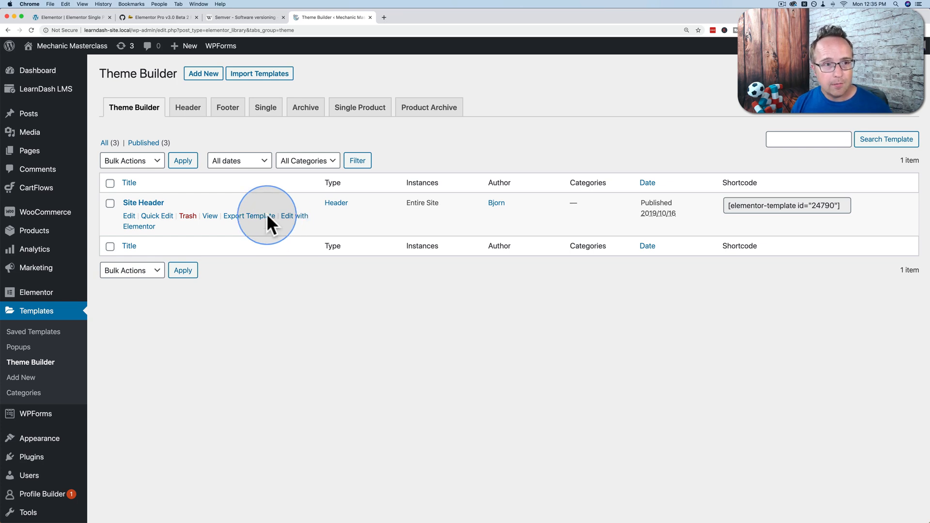
mouse_move(80, 27)
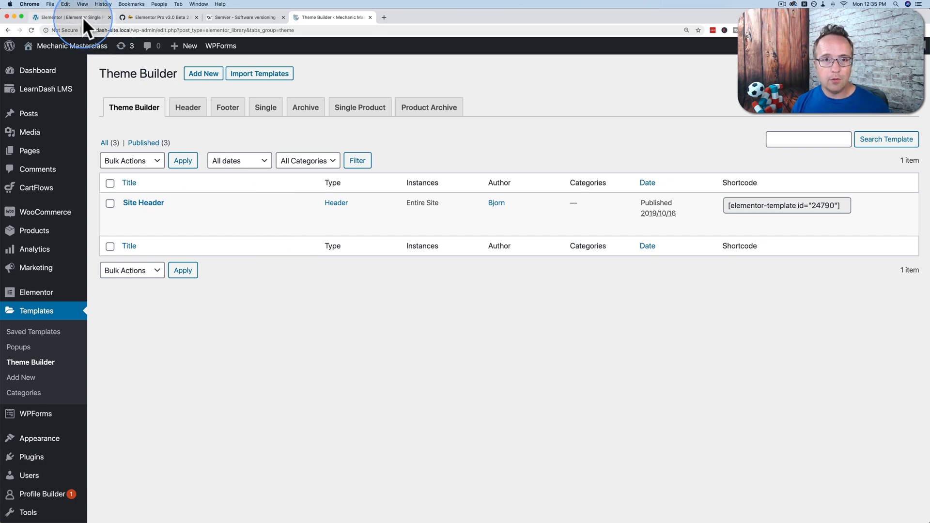
click(71, 17)
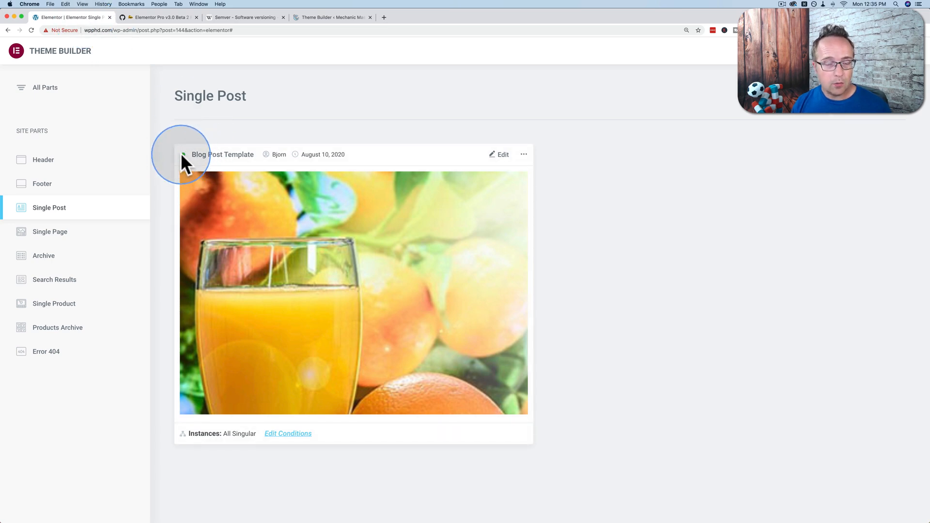
mouse_move(398, 362)
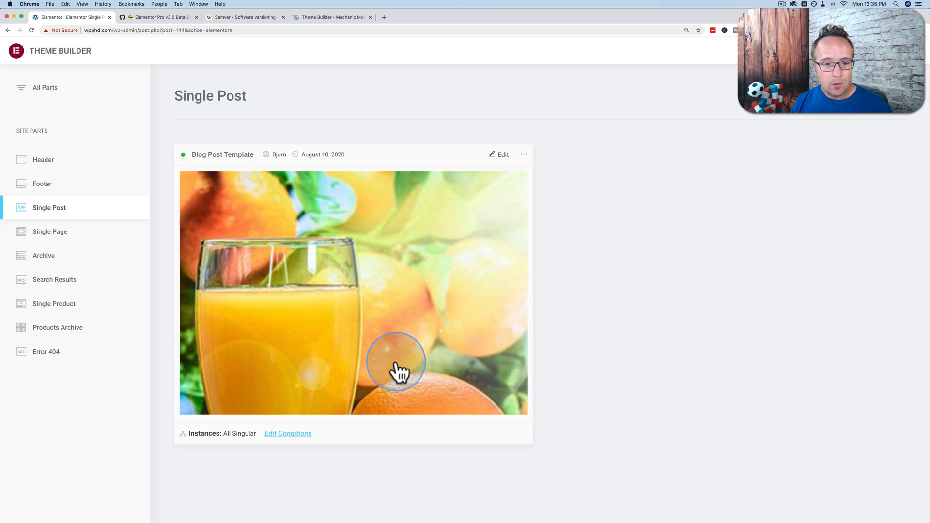
mouse_move(346, 229)
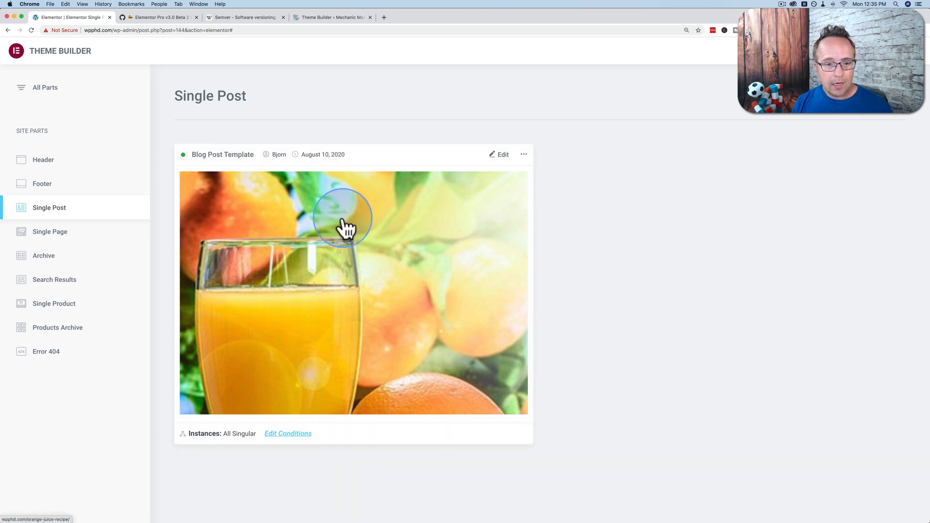
mouse_move(347, 426)
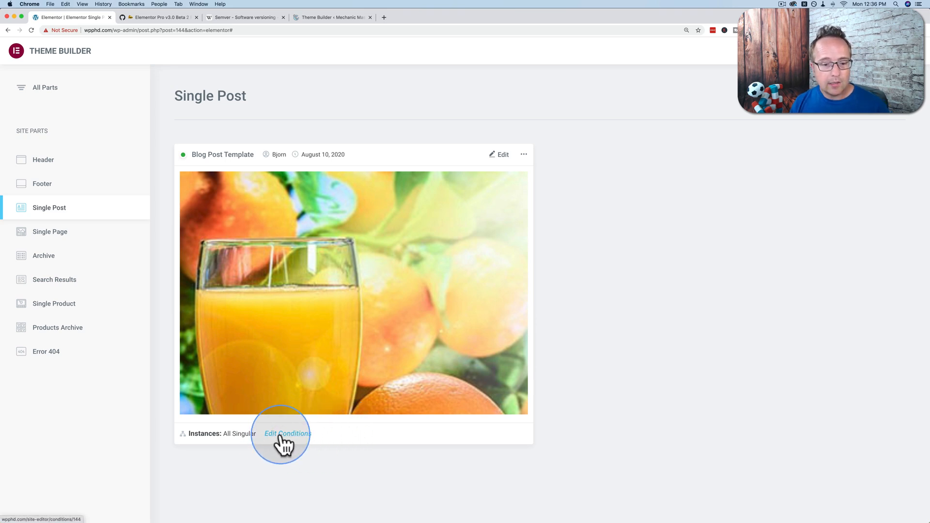
Delete the All Singular display condition from Blog Post Template and save
click(287, 433)
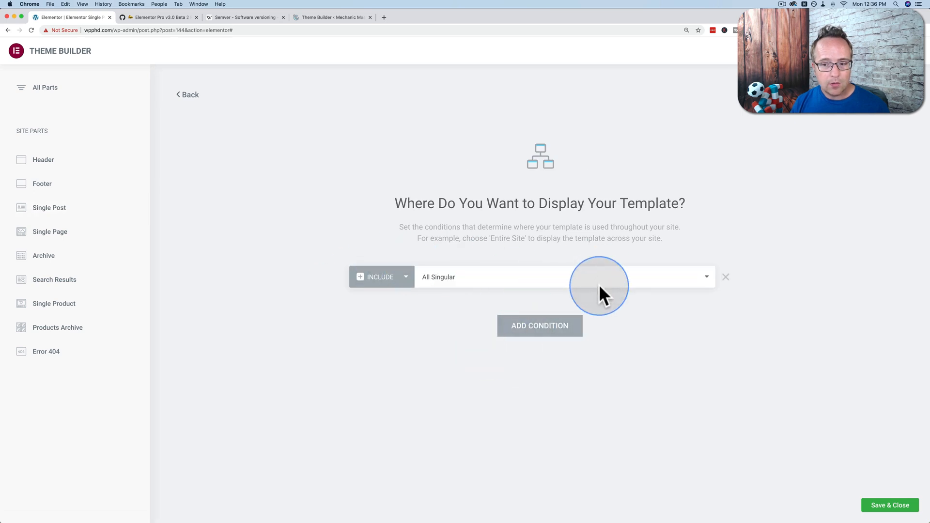
mouse_move(715, 282)
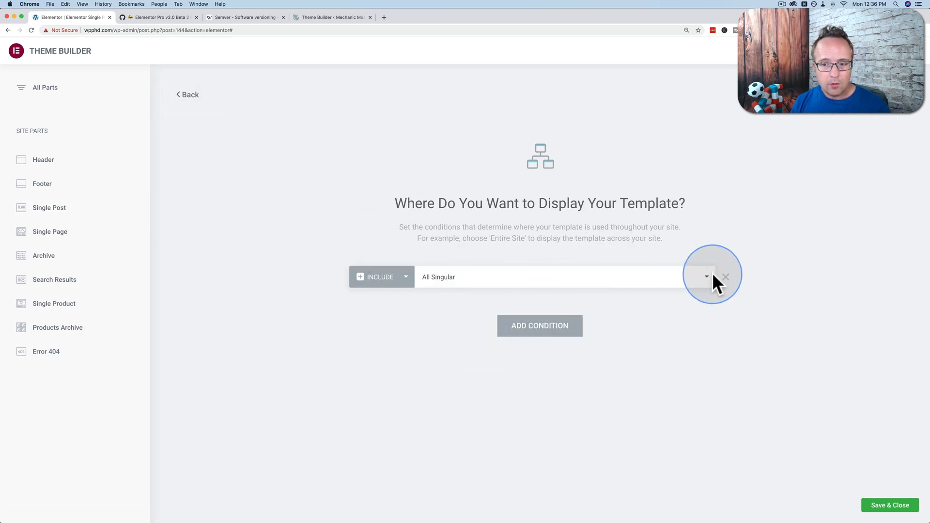
click(725, 276)
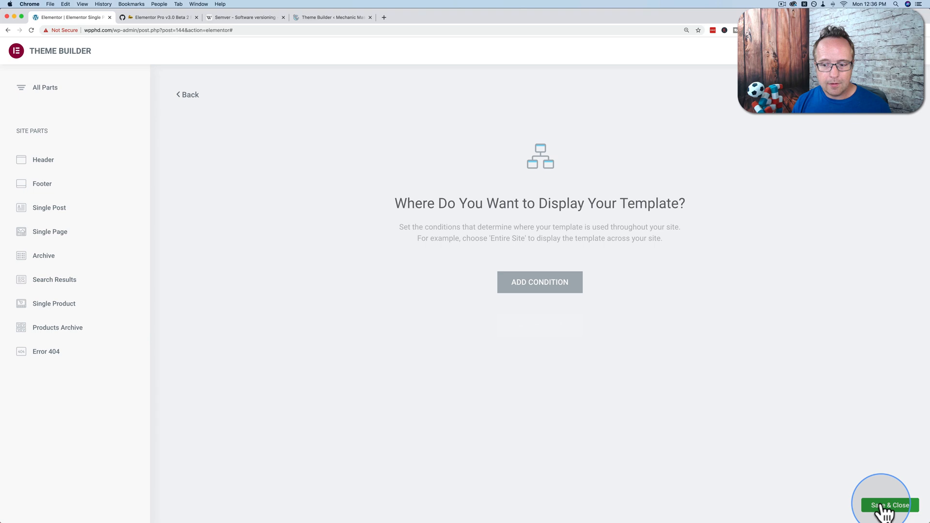
click(889, 505)
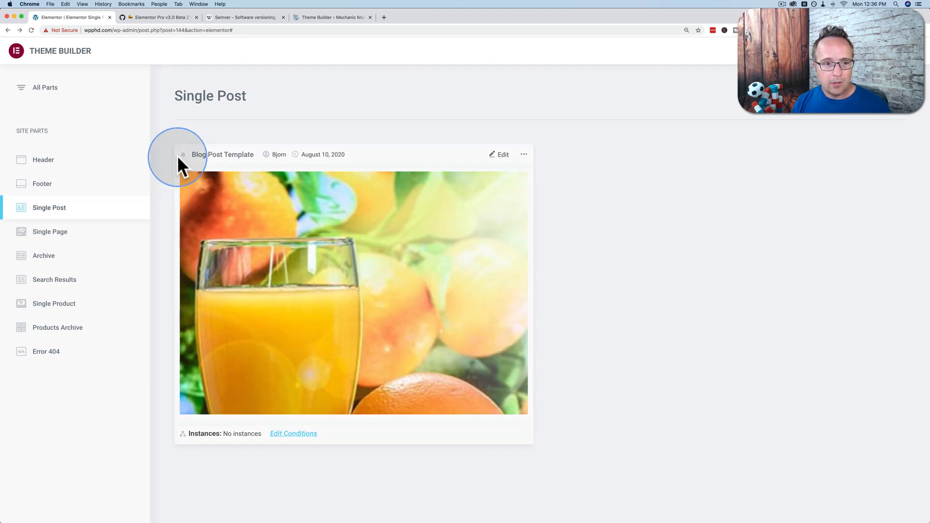
mouse_move(185, 160)
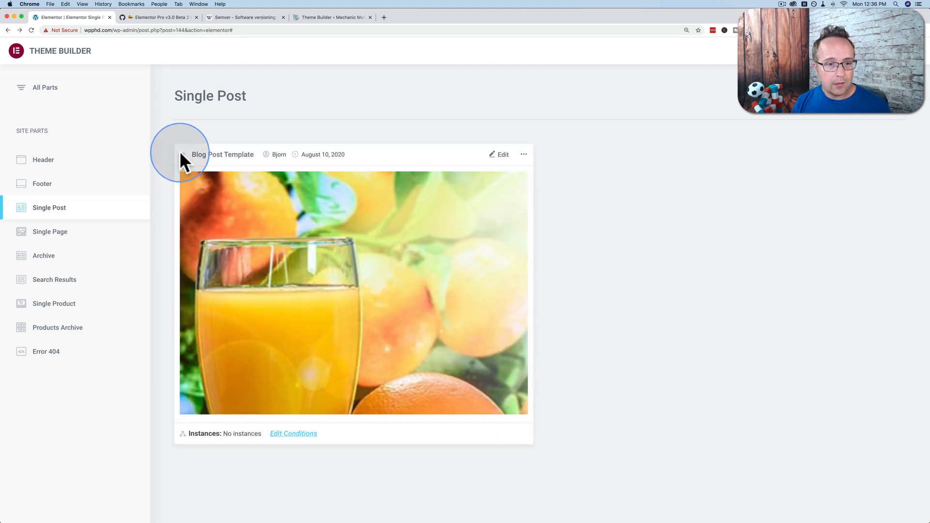
mouse_move(290, 254)
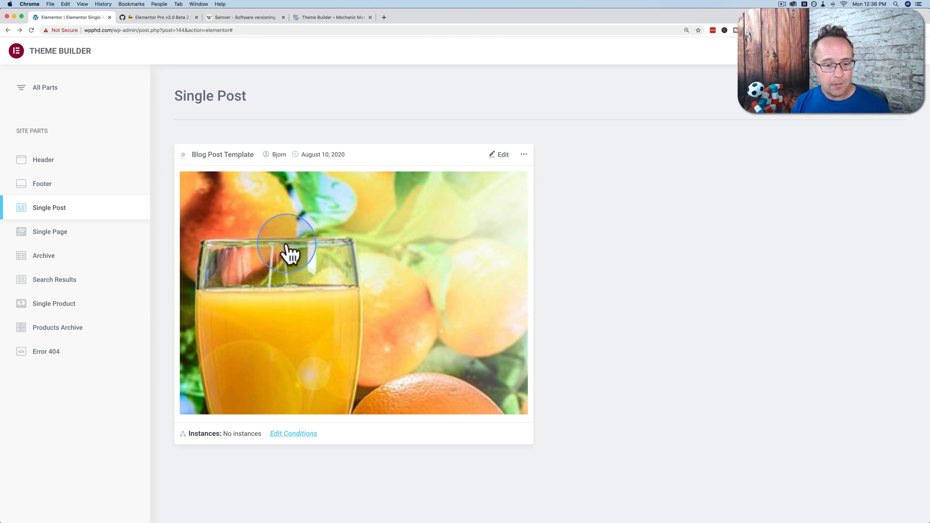
mouse_move(187, 160)
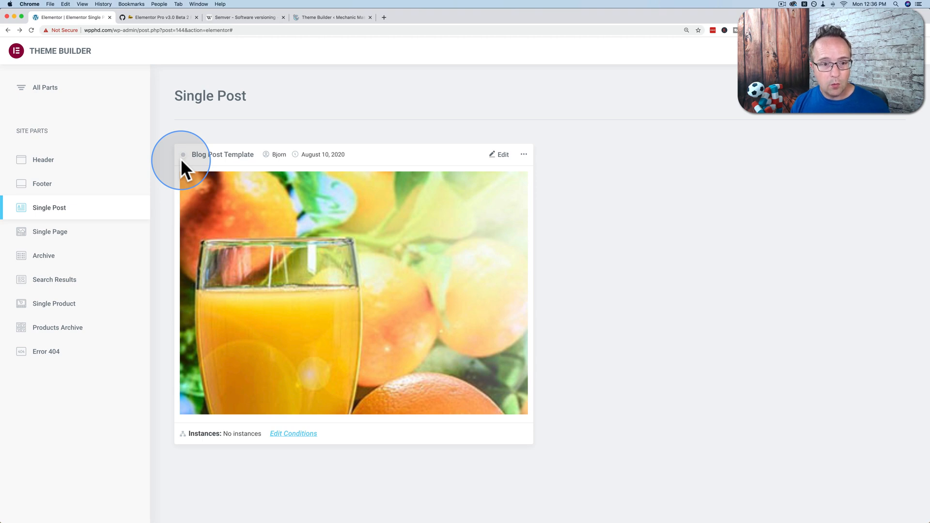
mouse_move(210, 264)
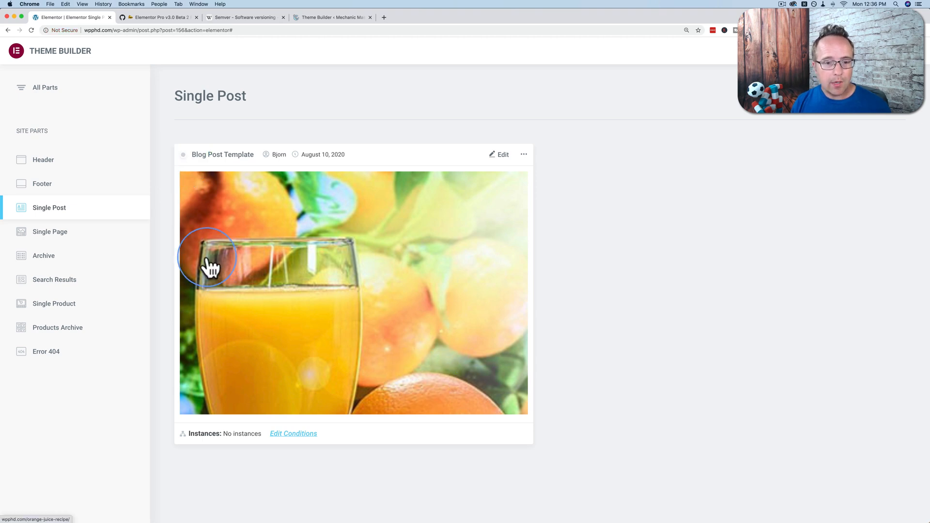
mouse_move(433, 291)
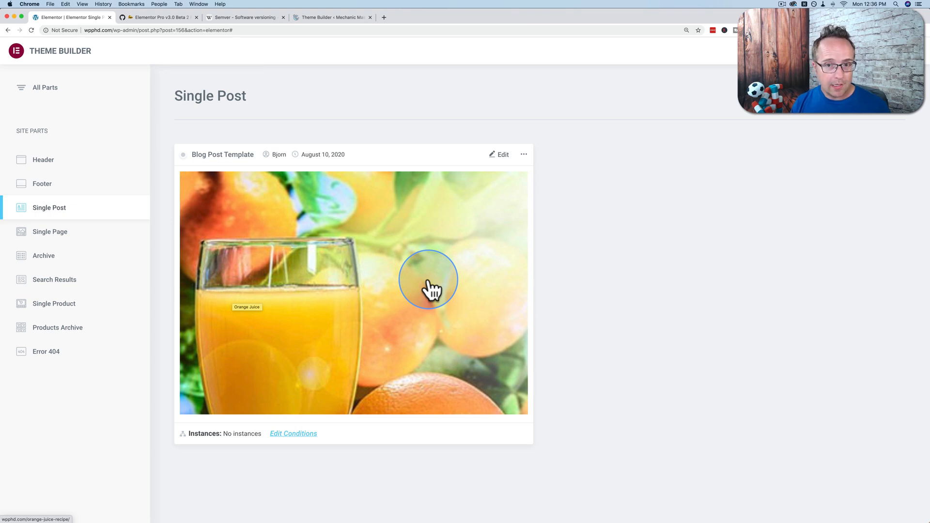
Open the new Theme Builder to list Blog Post Template and draft Single Post #158
click(429, 280)
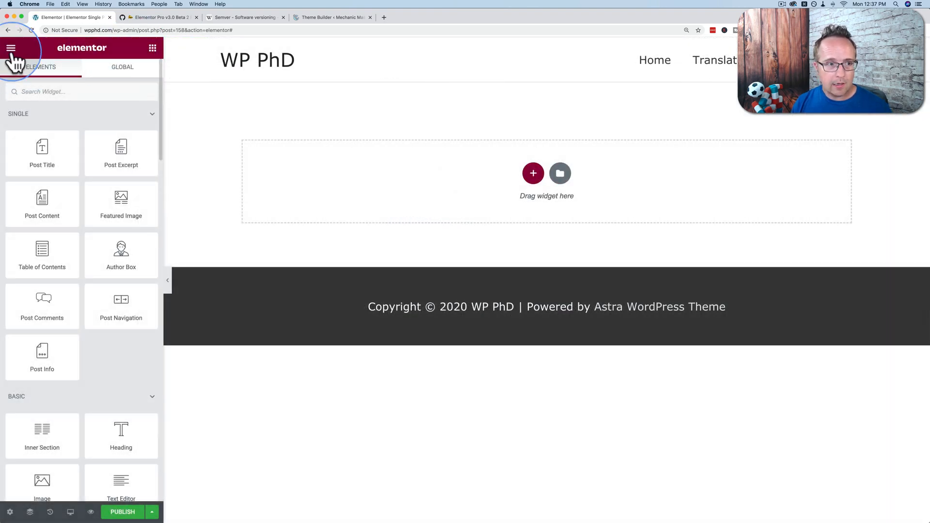
click(11, 48)
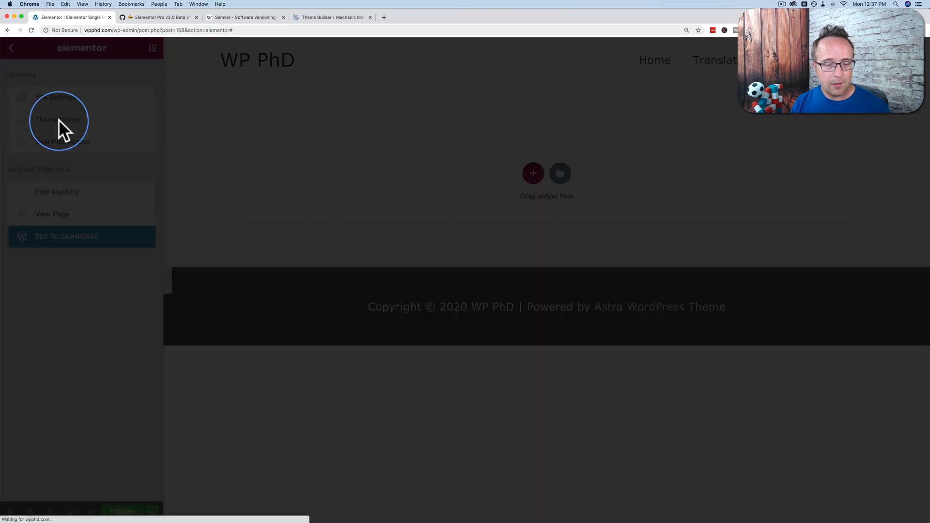
click(58, 119)
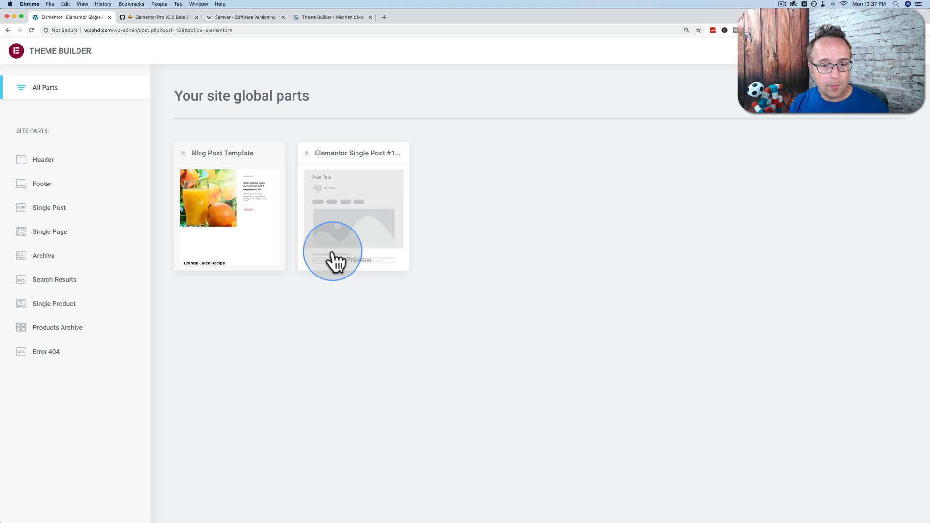
mouse_move(336, 221)
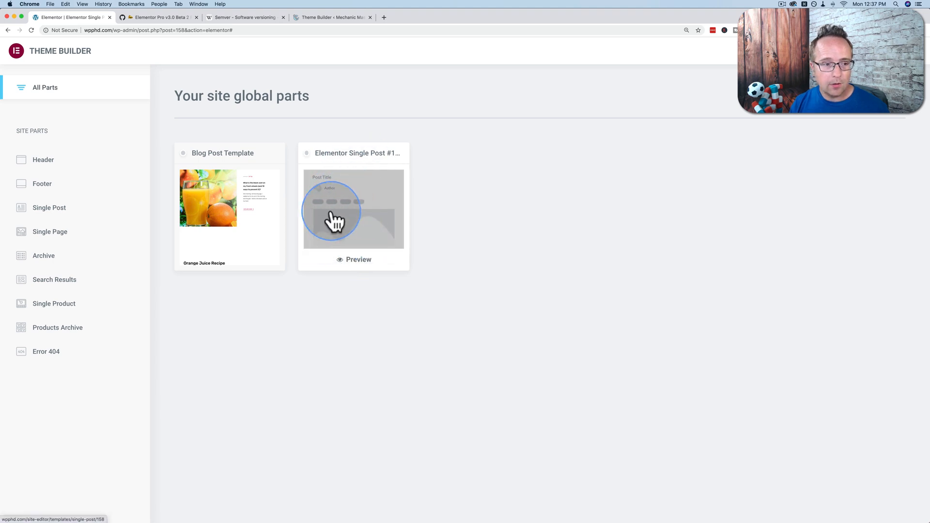
click(50, 208)
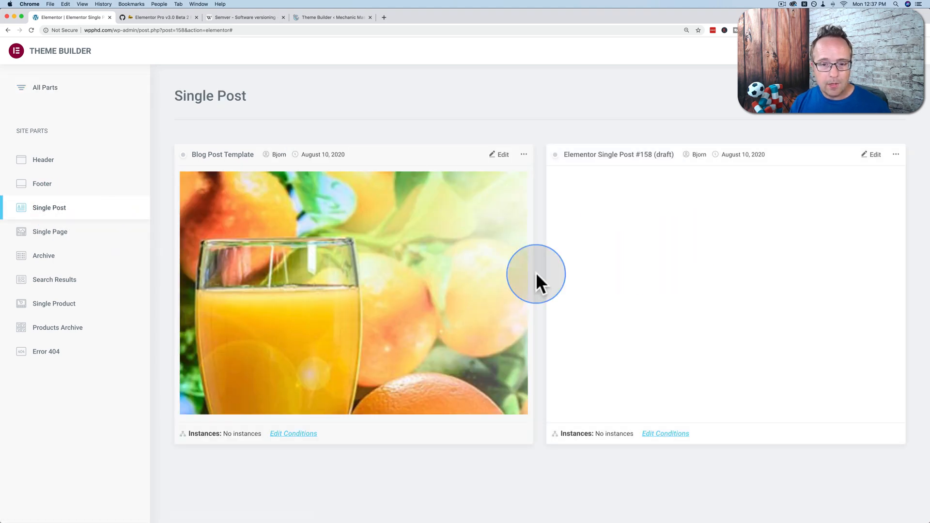
mouse_move(326, 317)
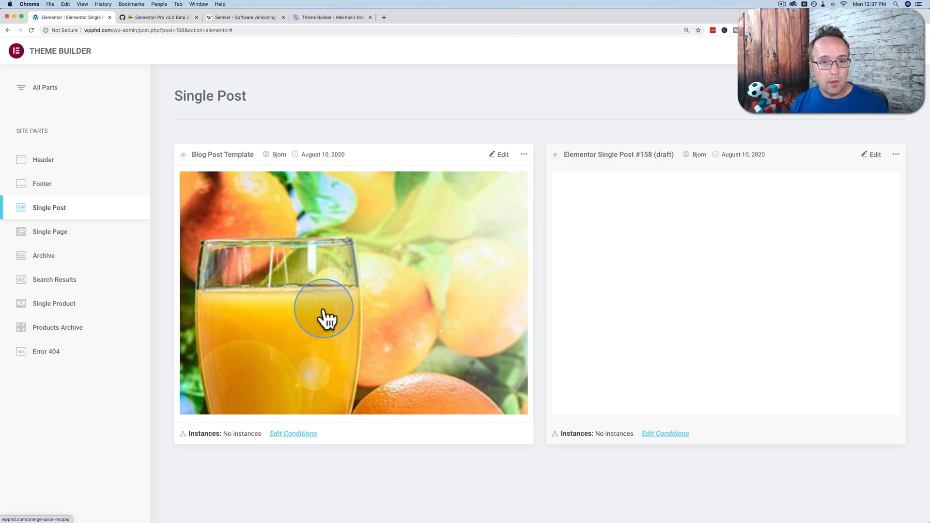
mouse_move(643, 324)
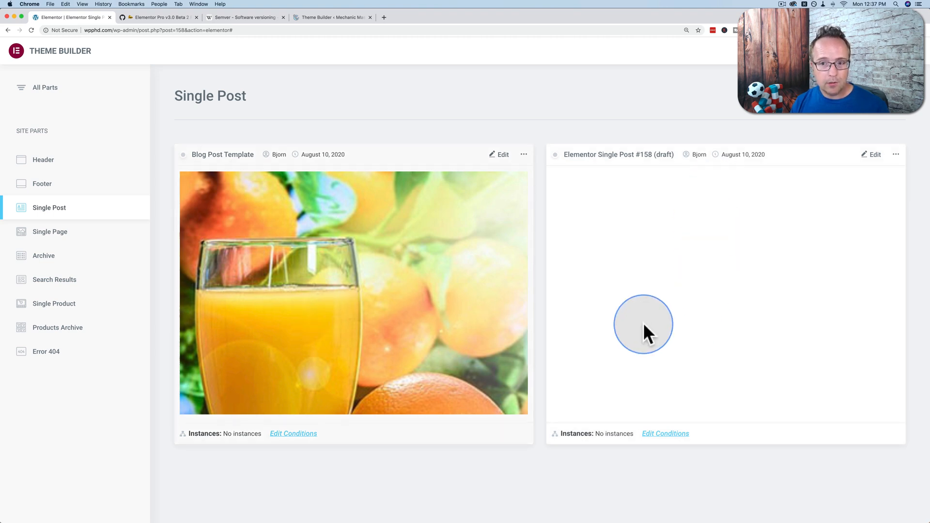
mouse_move(274, 243)
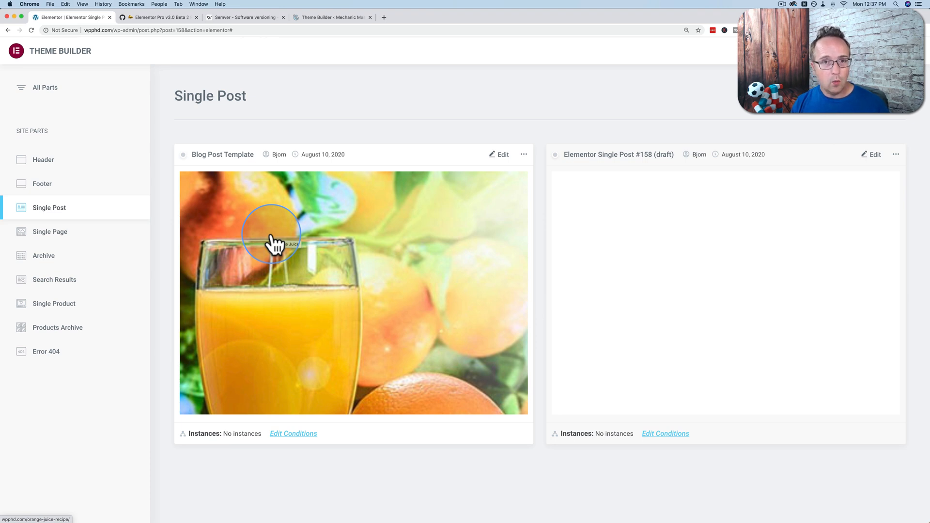
mouse_move(301, 92)
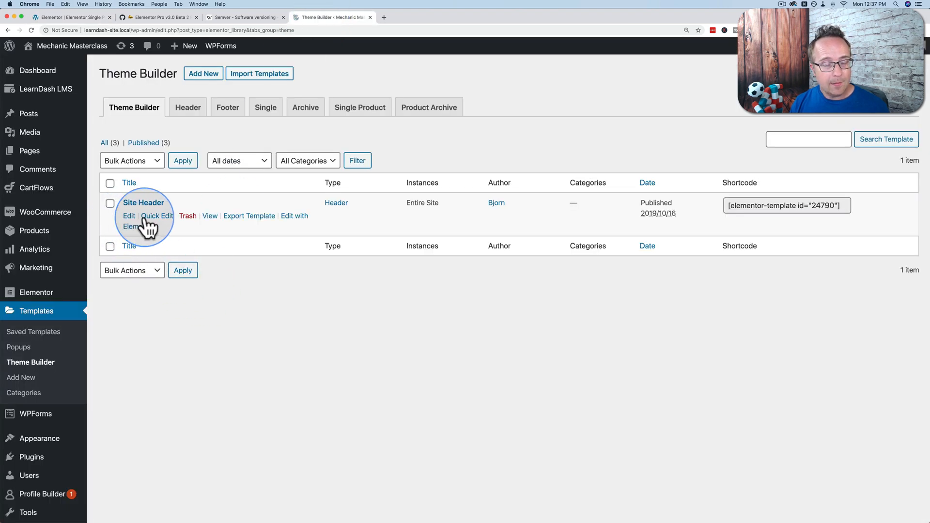
mouse_move(160, 231)
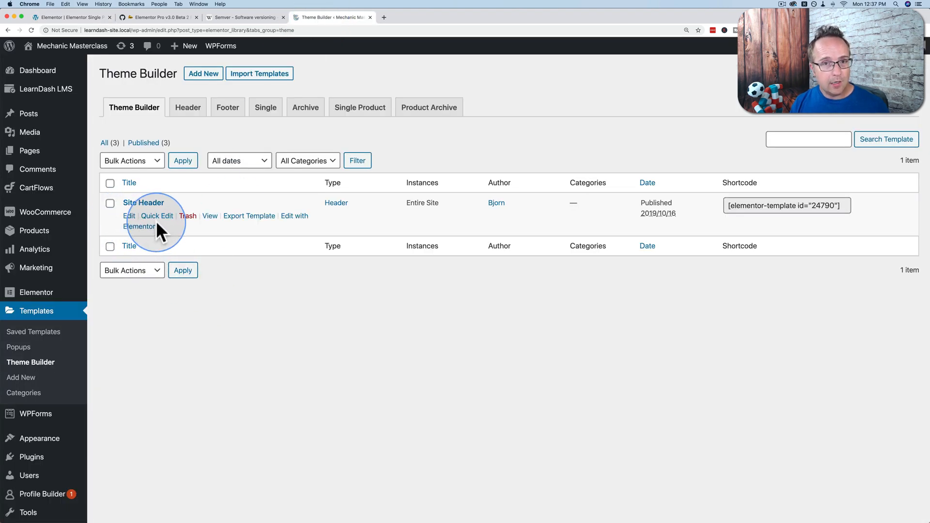
mouse_move(71, 17)
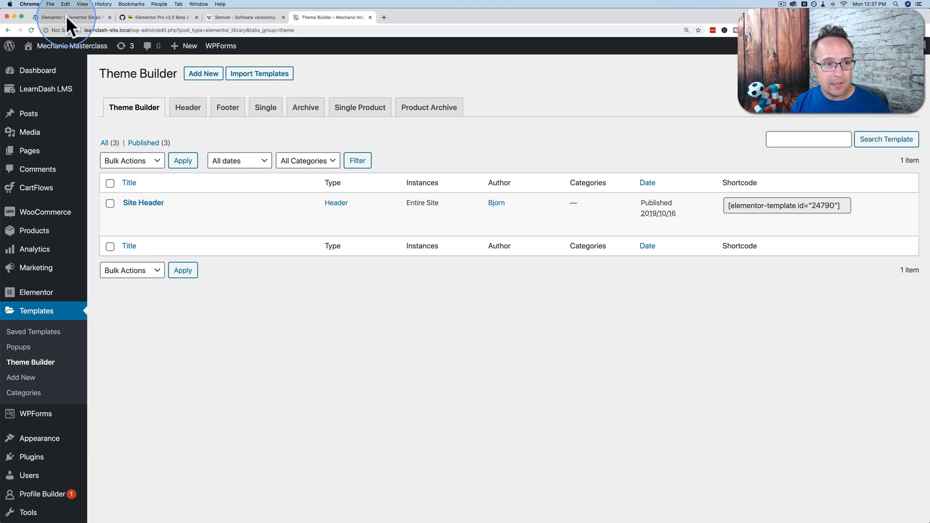
click(70, 16)
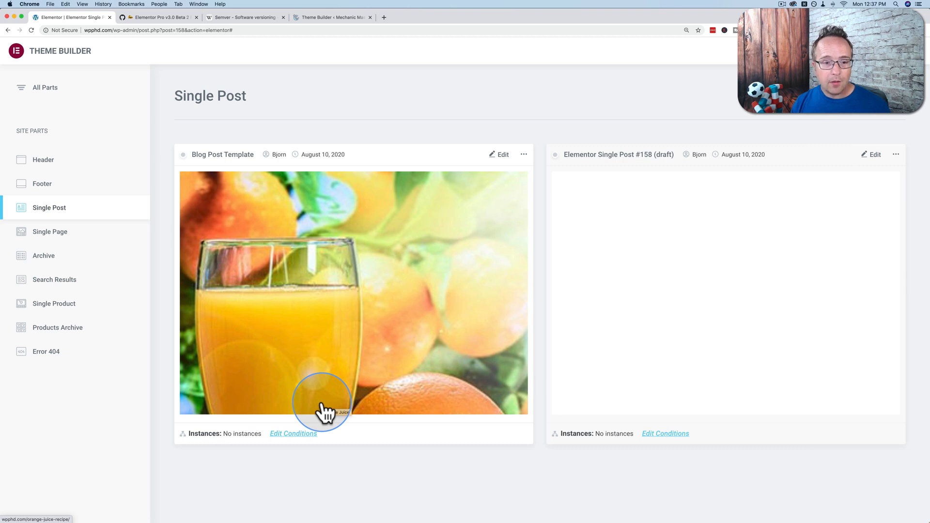
mouse_move(341, 26)
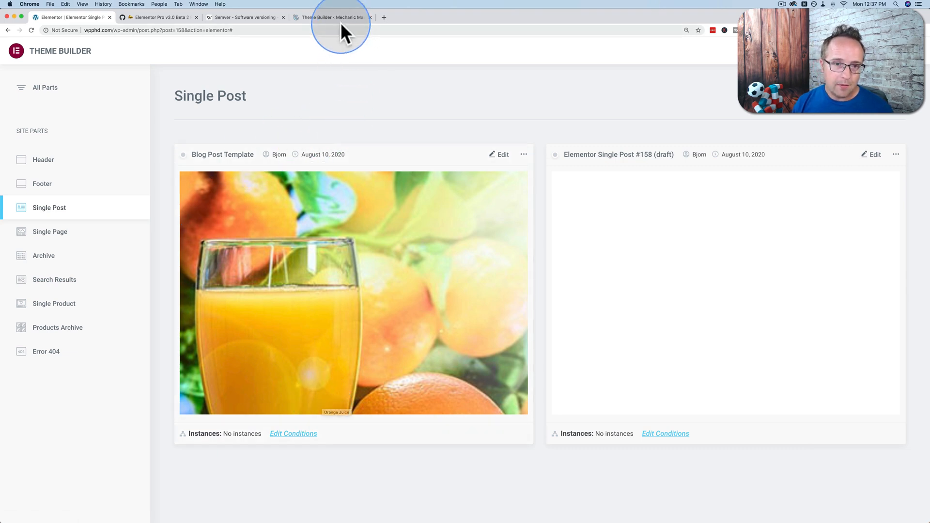
click(332, 16)
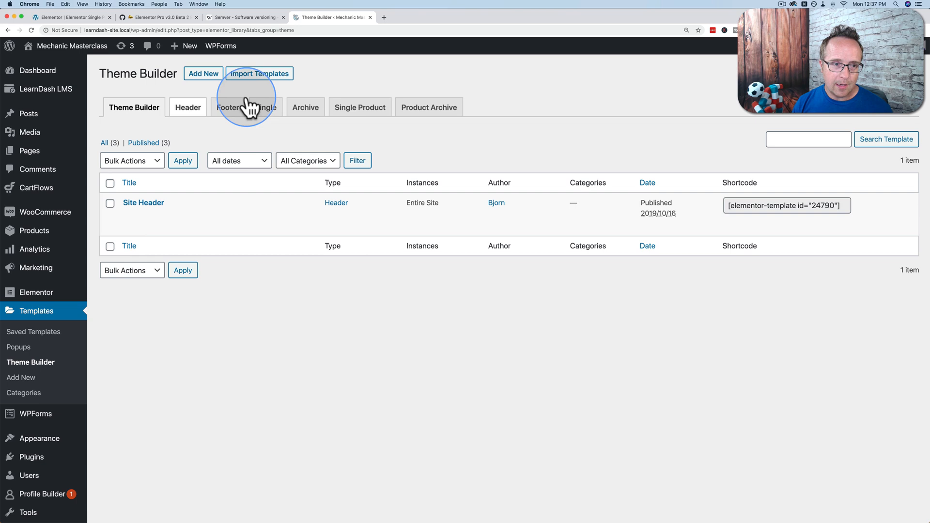
mouse_move(225, 160)
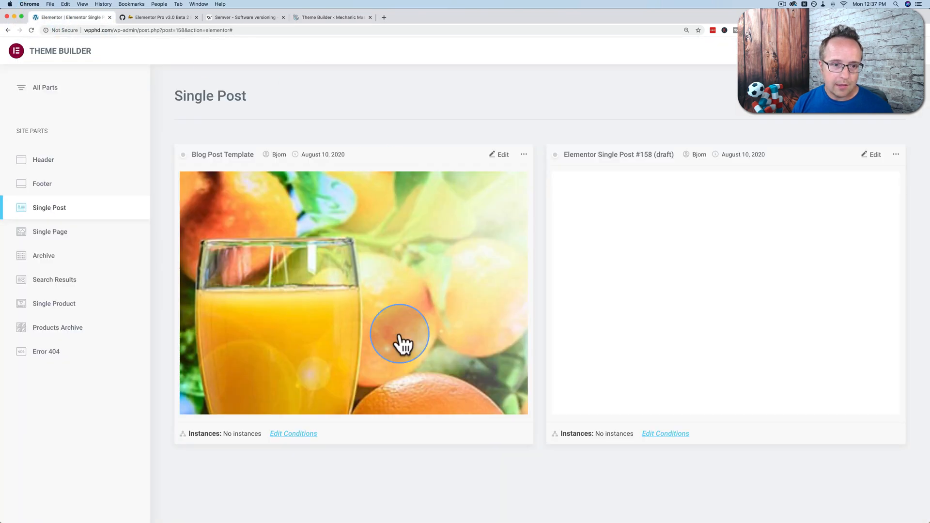
mouse_move(167, 237)
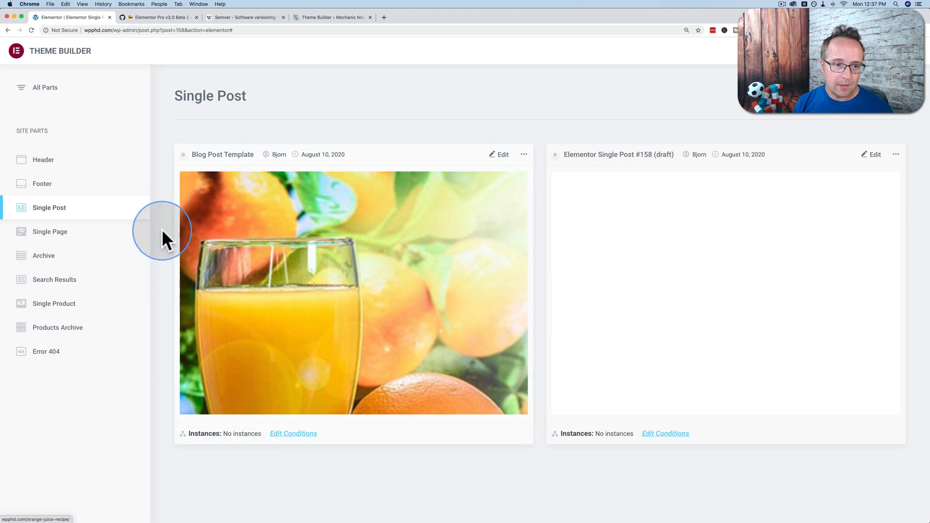
mouse_move(156, 53)
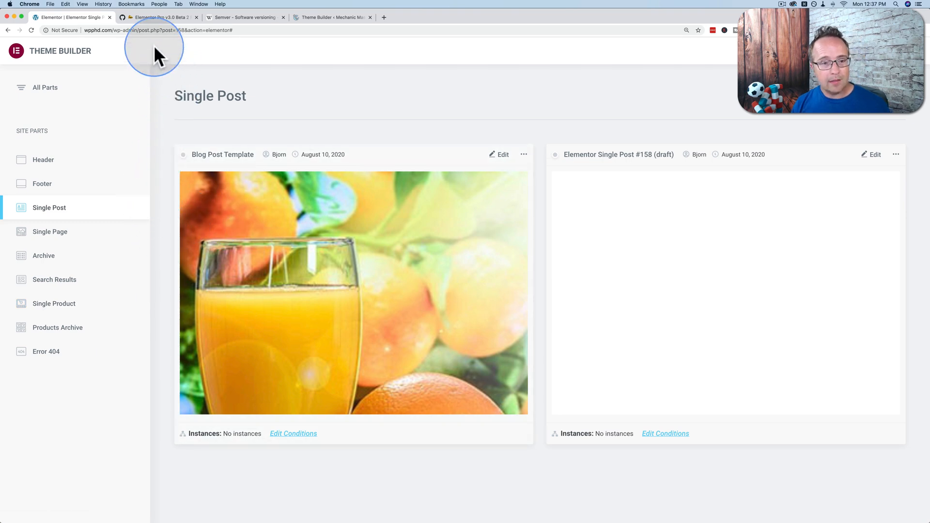
mouse_move(198, 127)
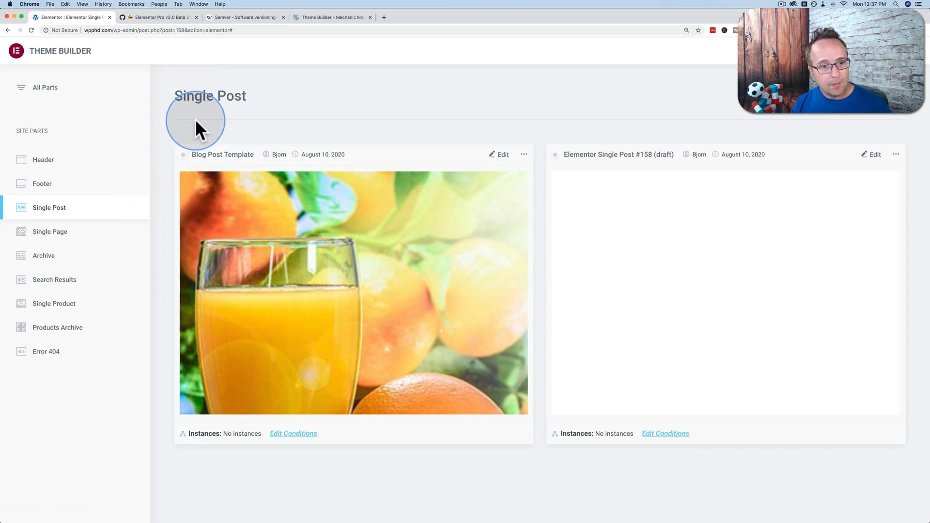
mouse_move(187, 165)
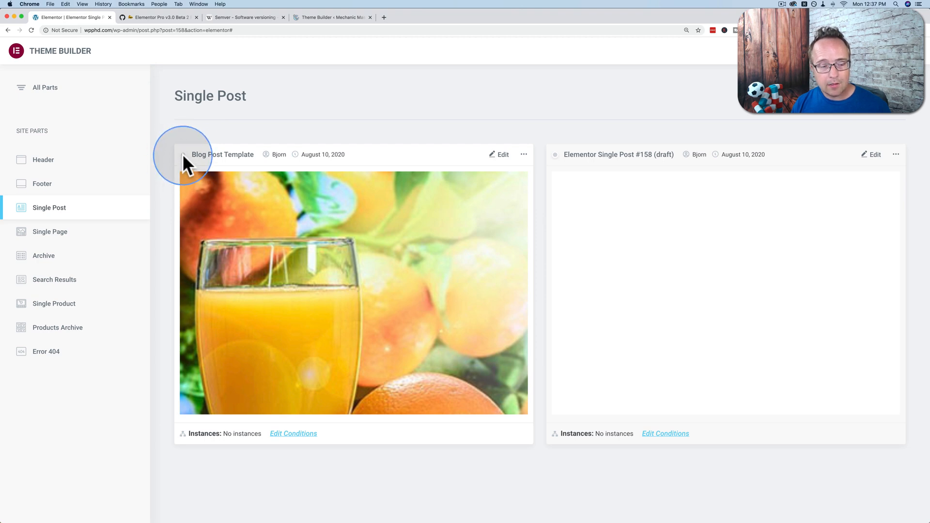
mouse_move(169, 178)
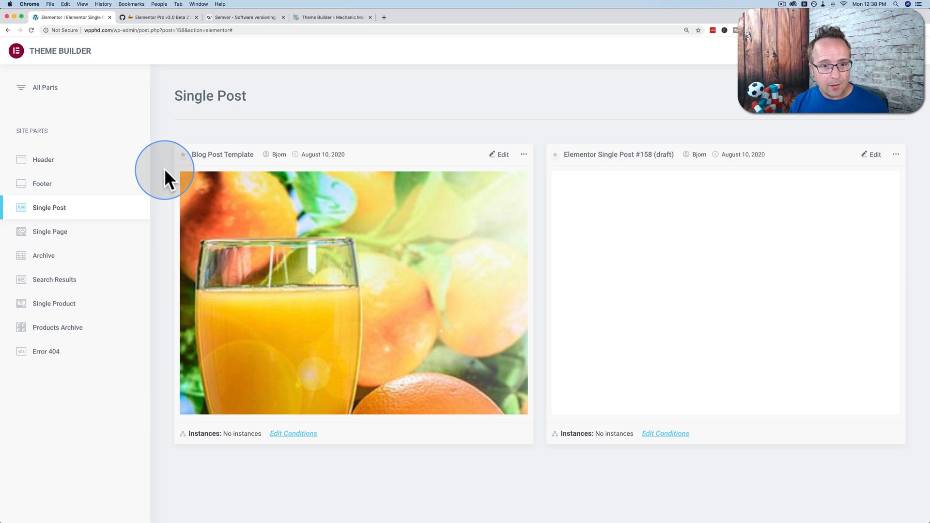
mouse_move(151, 29)
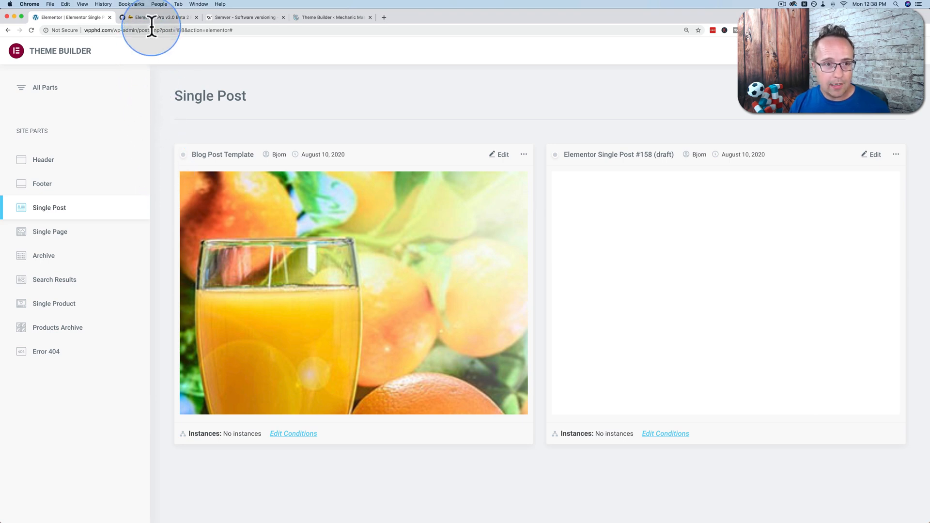
Scroll the v3.0 Beta 2 release notes to the What's new in this Theme Builder section
click(158, 17)
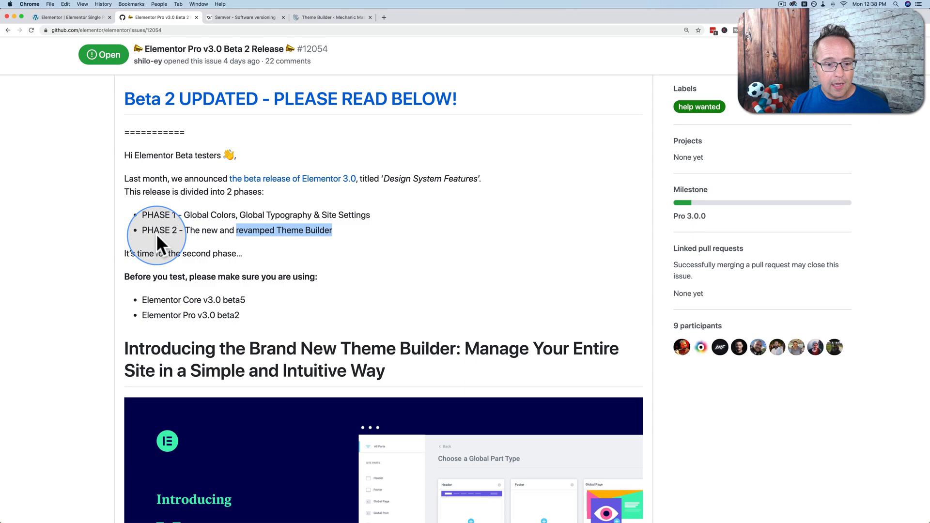
scroll(down, 3)
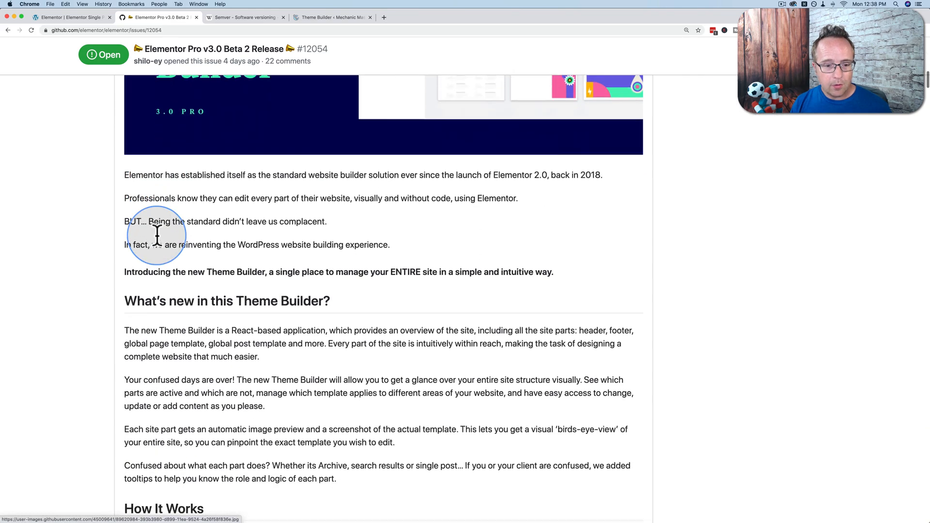
scroll(down, 3)
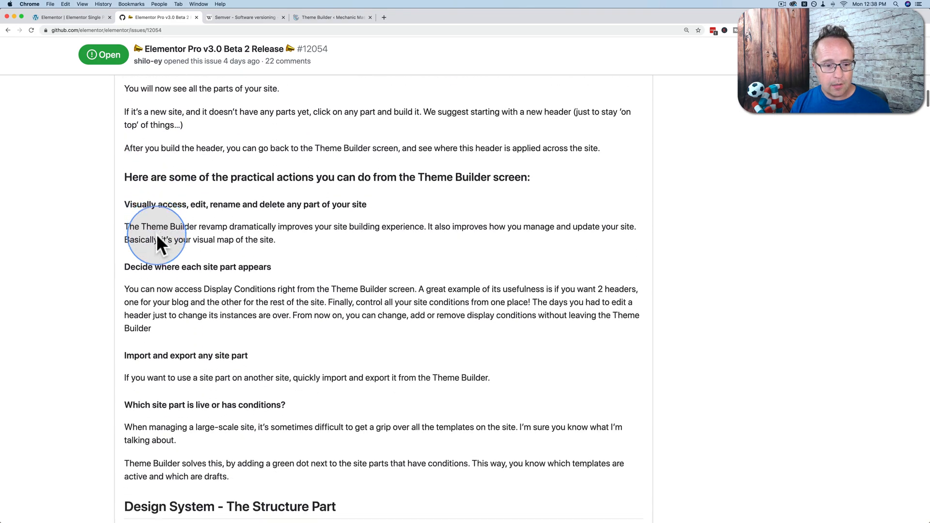
scroll(down, 3)
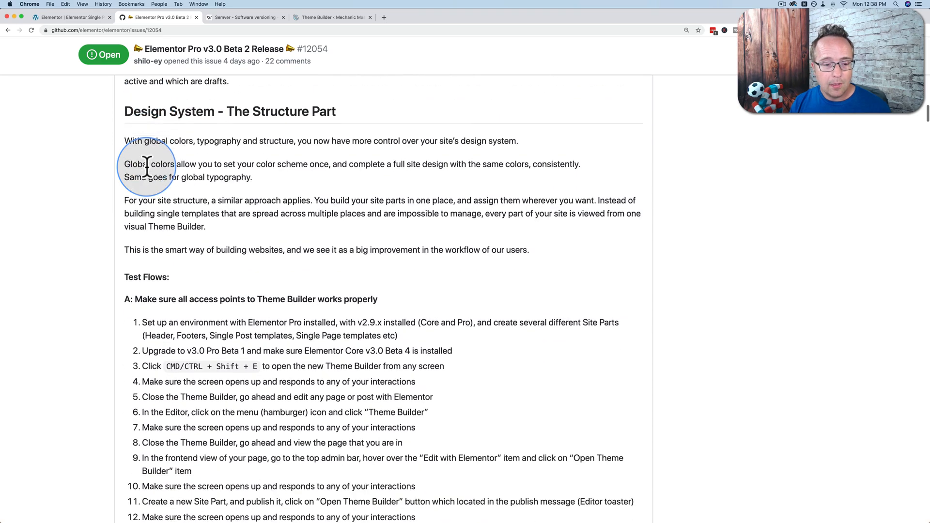
scroll(up, 3)
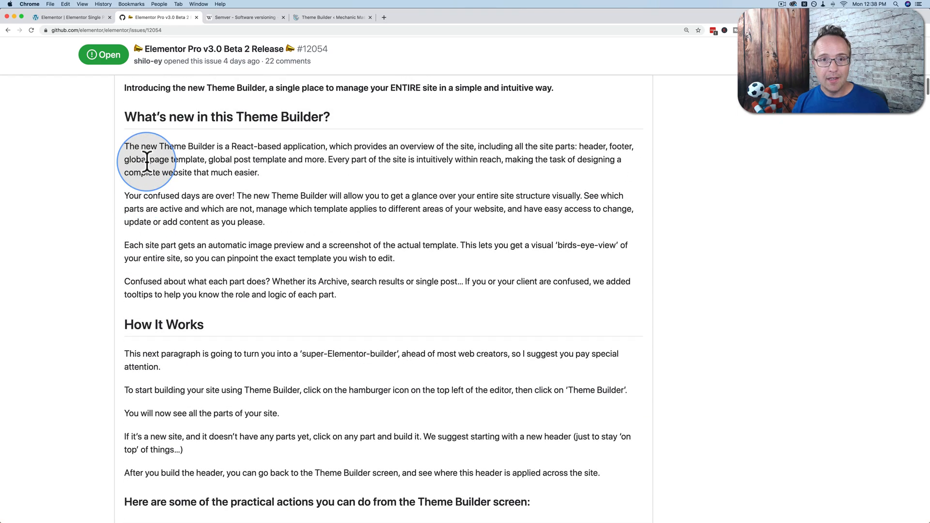